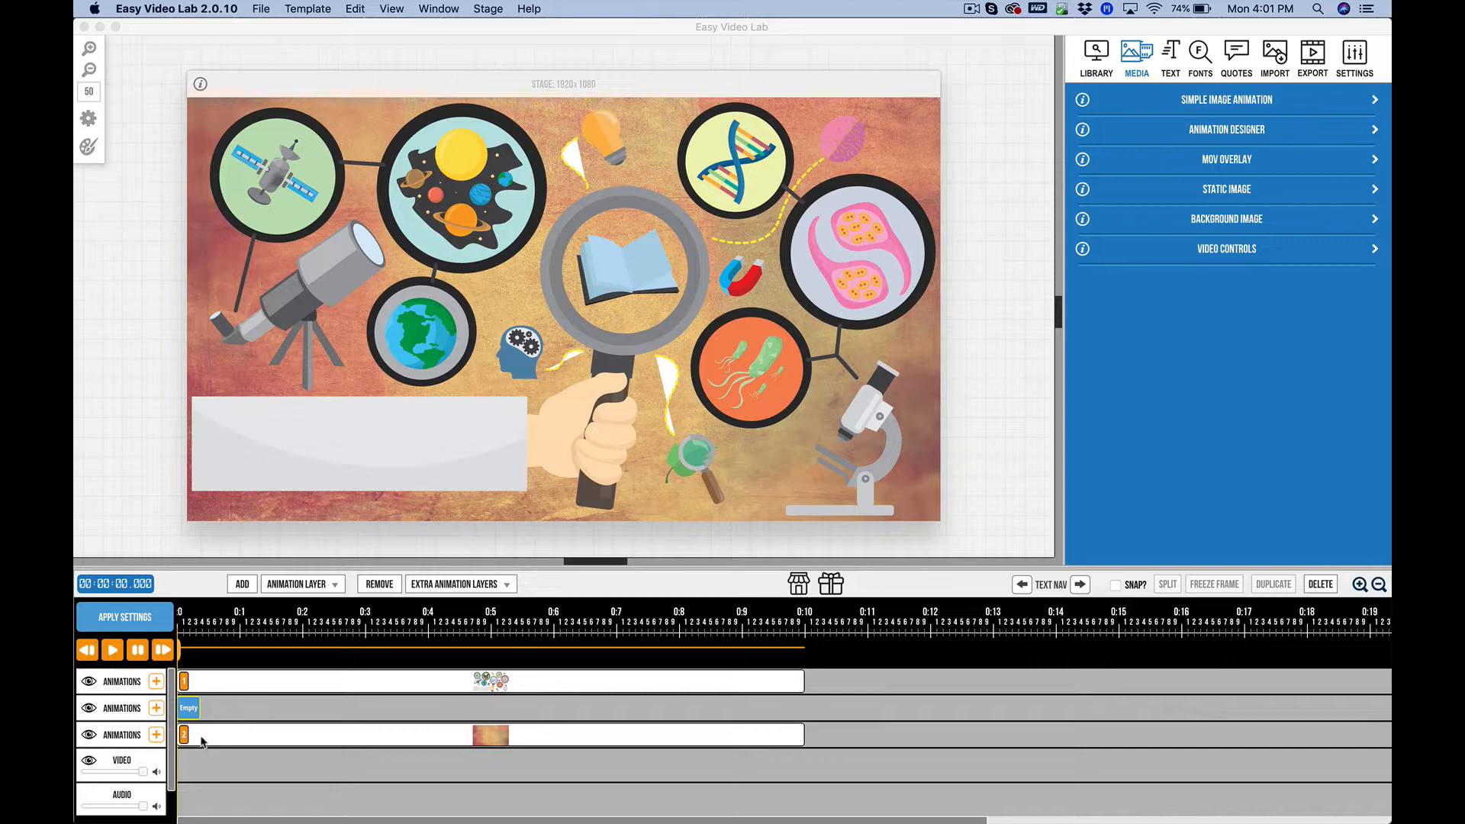
mouse_move(235, 693)
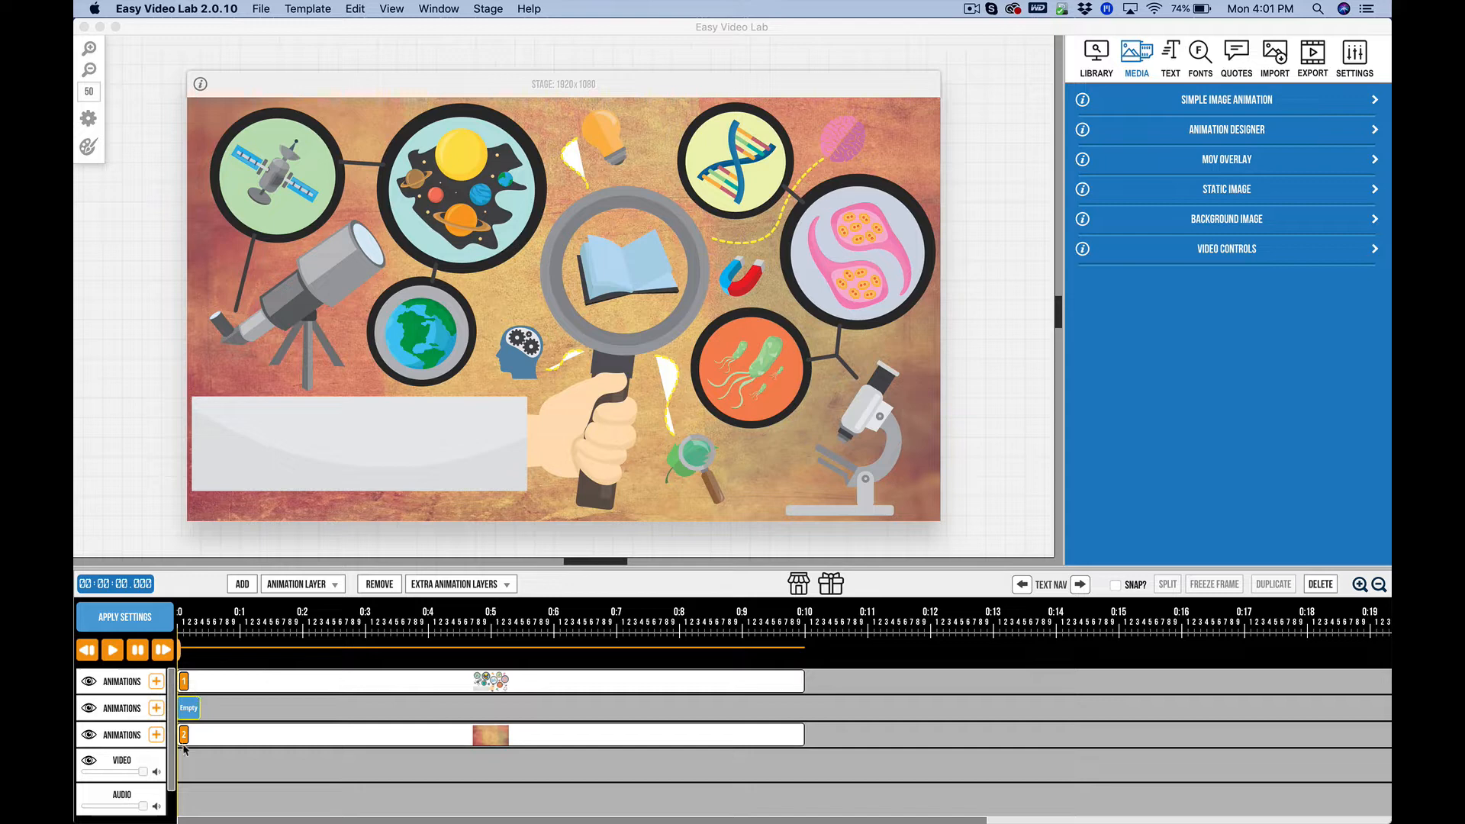
mouse_move(189, 761)
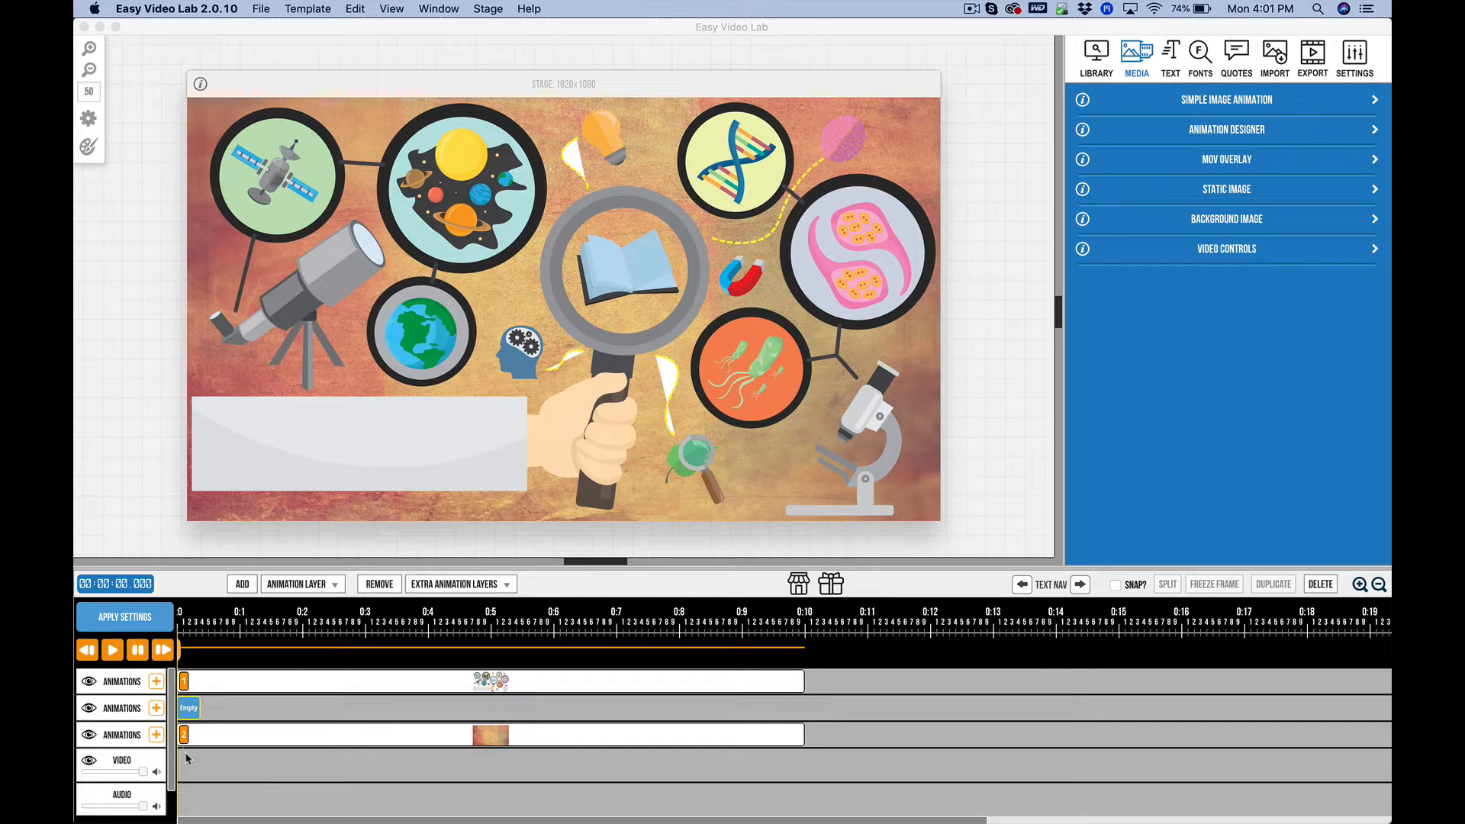
mouse_move(195, 742)
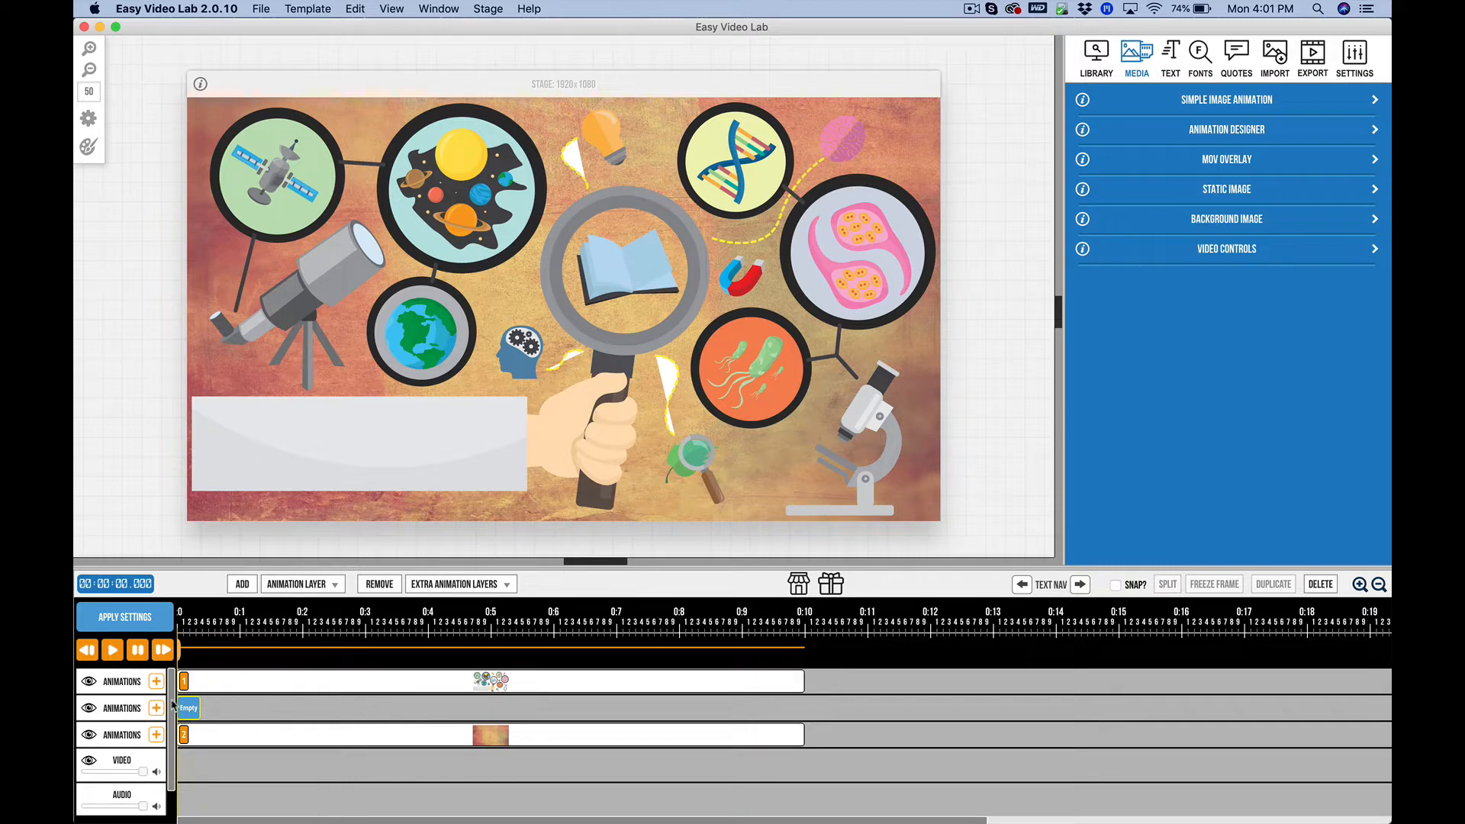
mouse_move(217, 708)
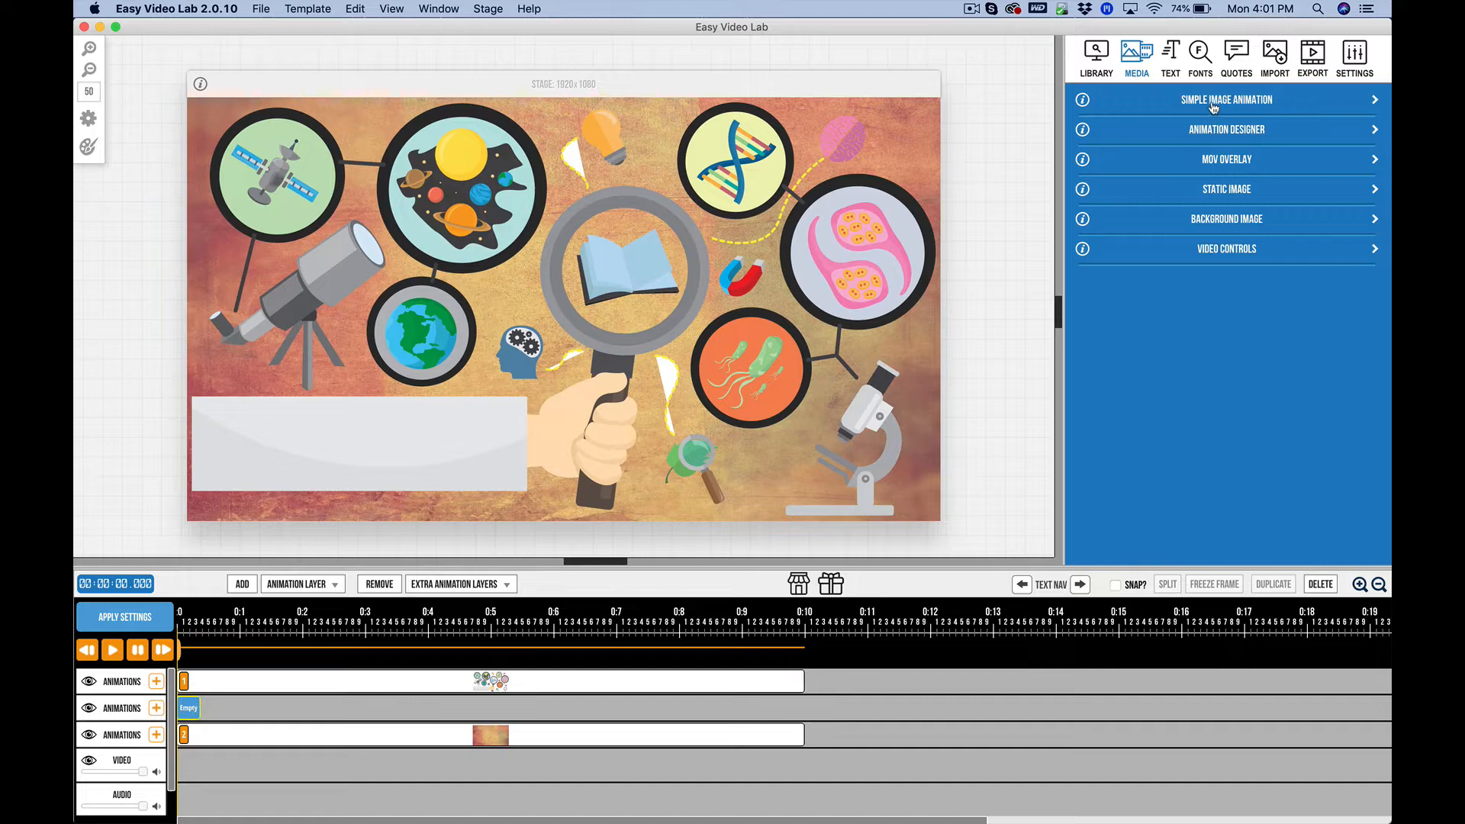
Search the Library's Static Backgrounds and add the teal marble background to the empty middle layer
click(1096, 52)
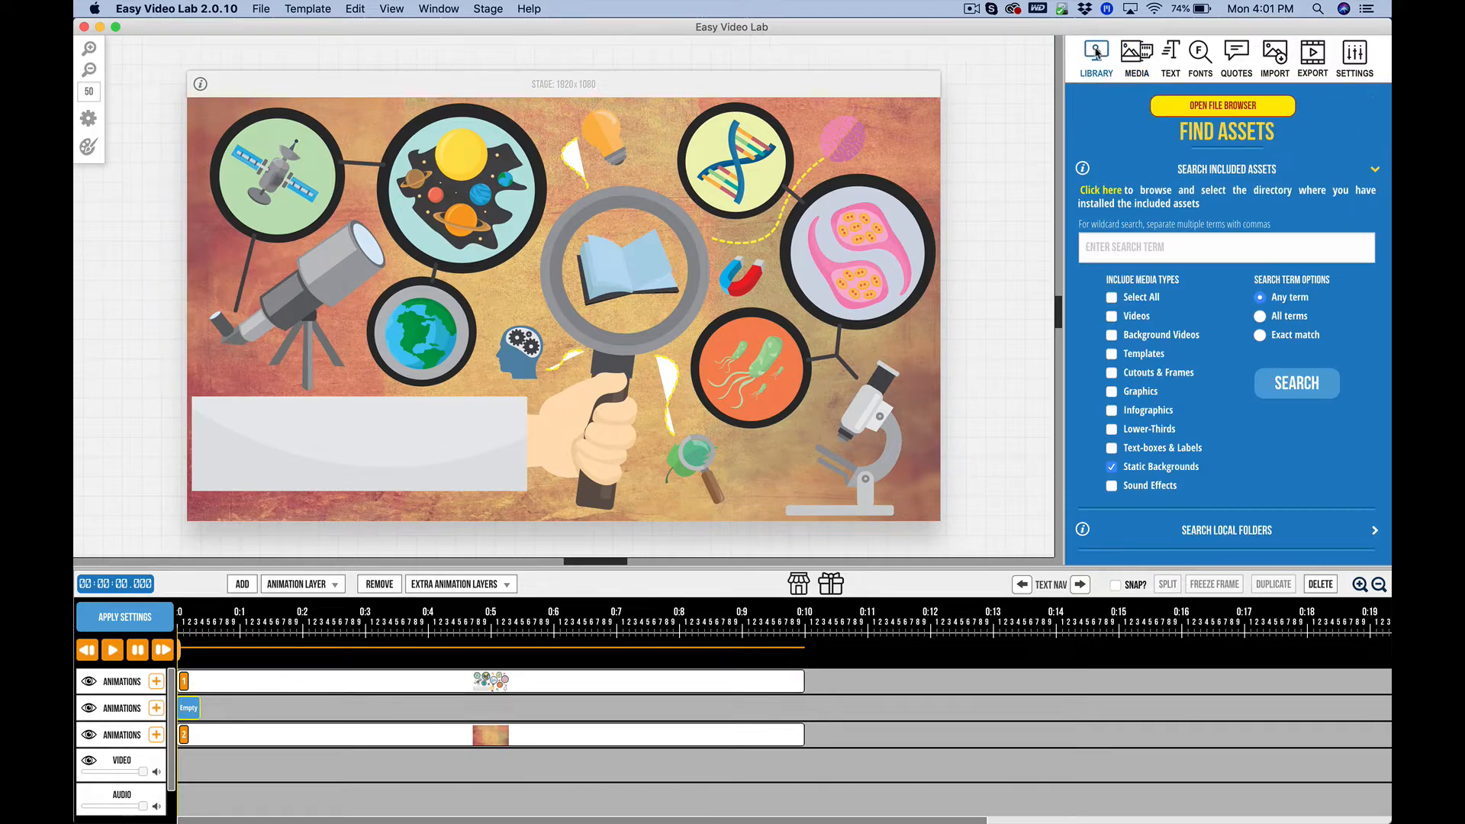
mouse_move(1298, 383)
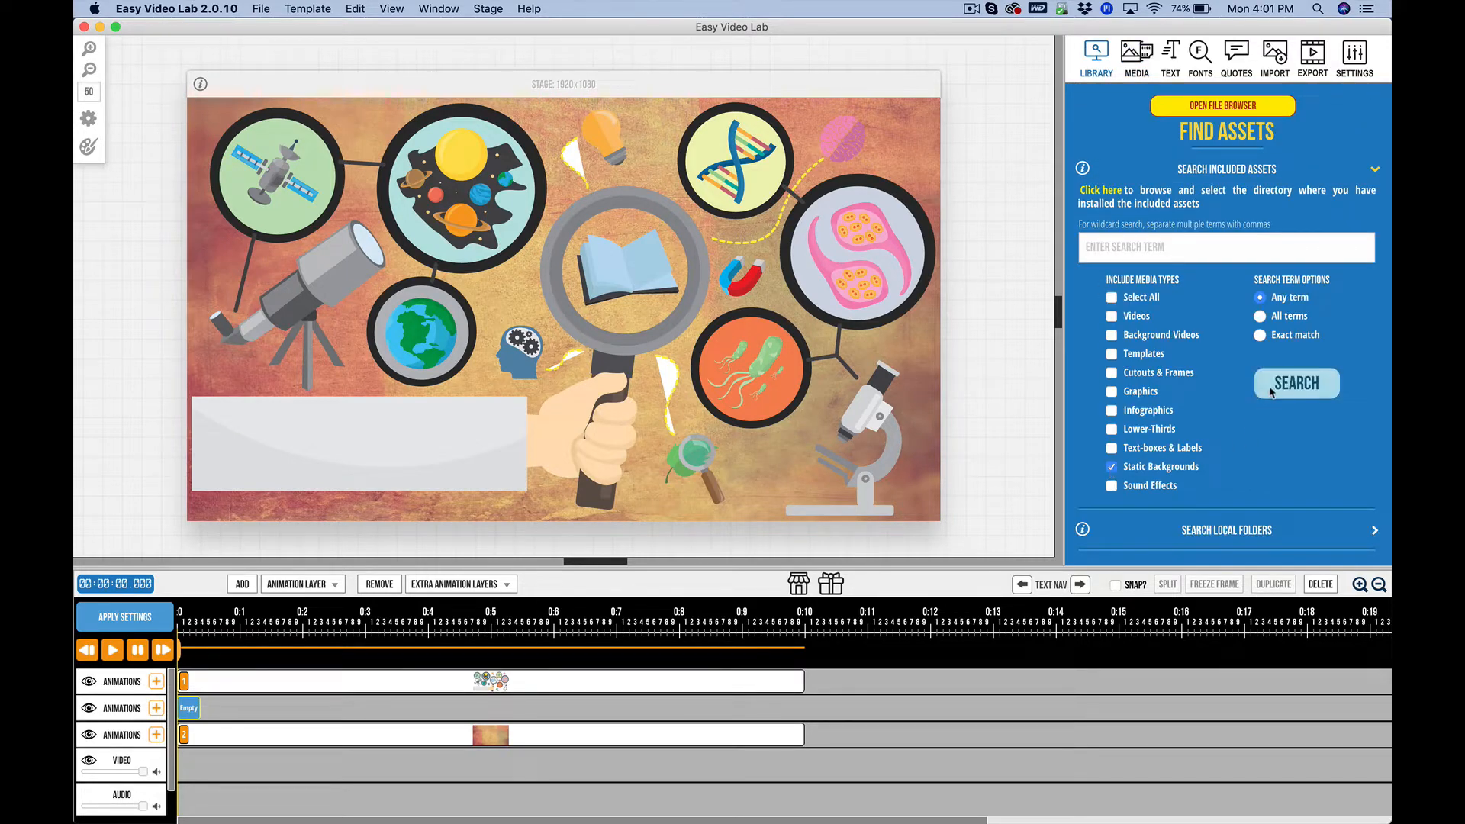
click(1297, 383)
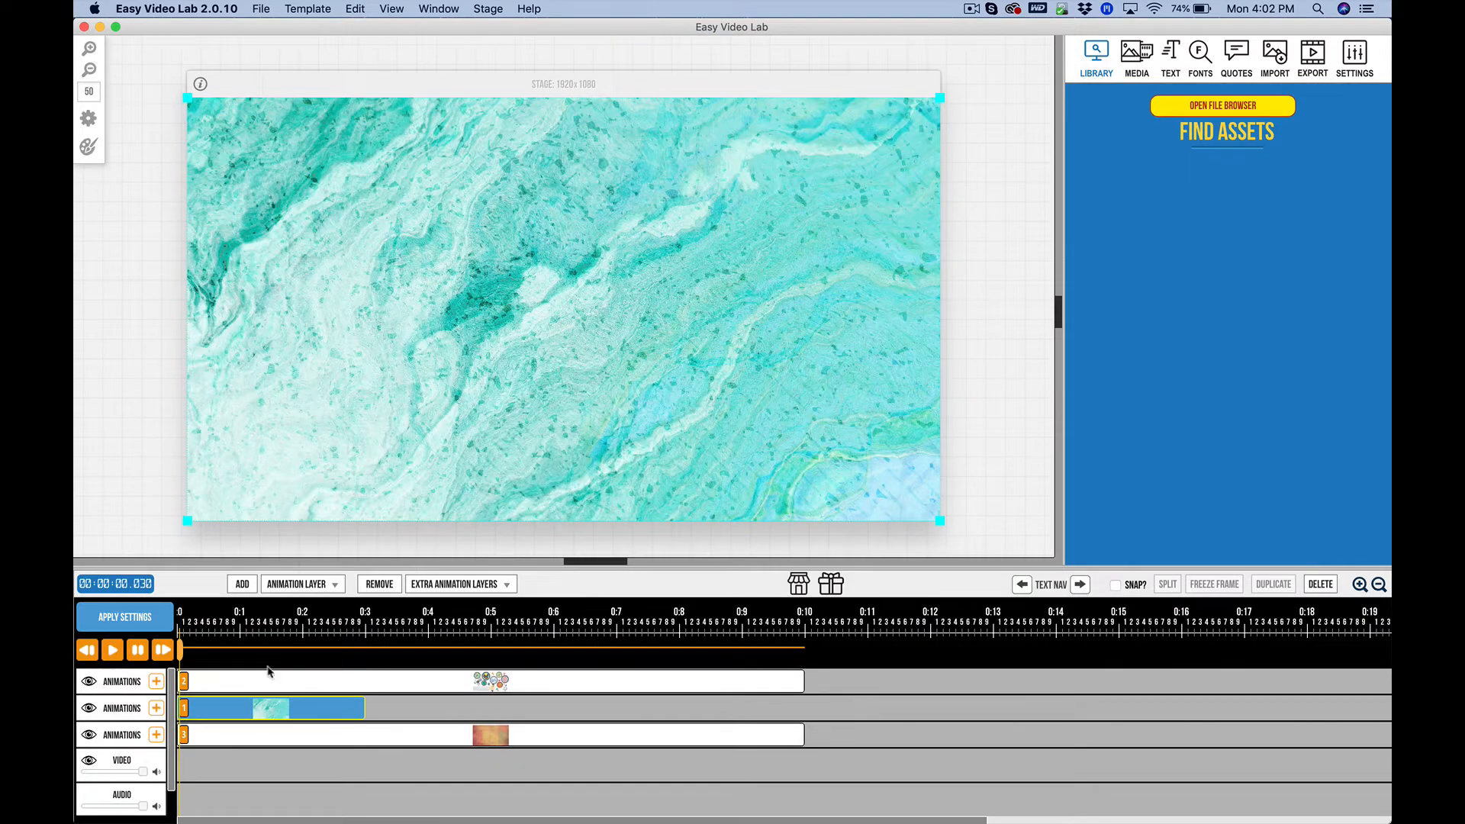
mouse_move(189, 714)
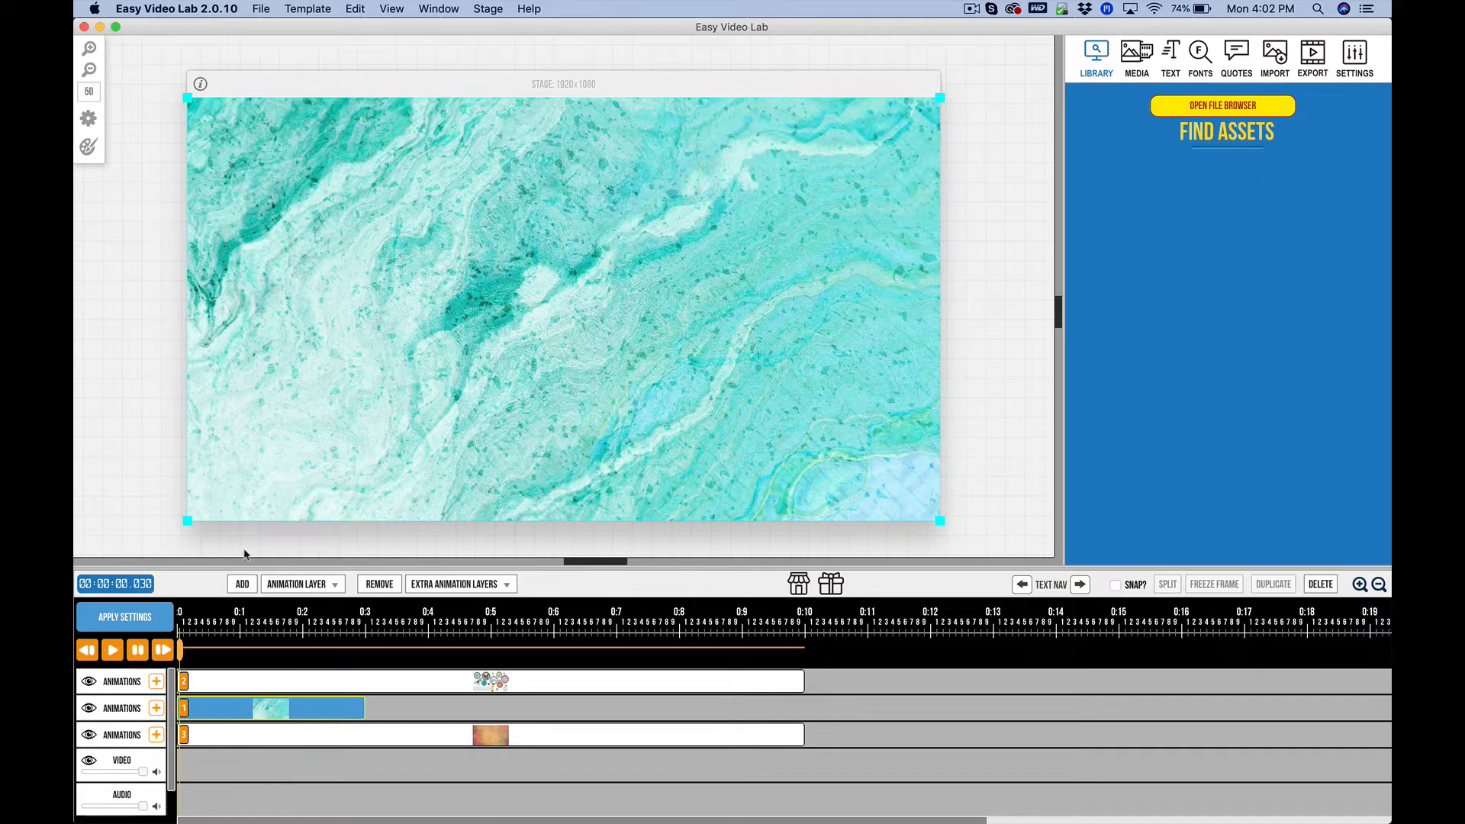
mouse_move(251, 653)
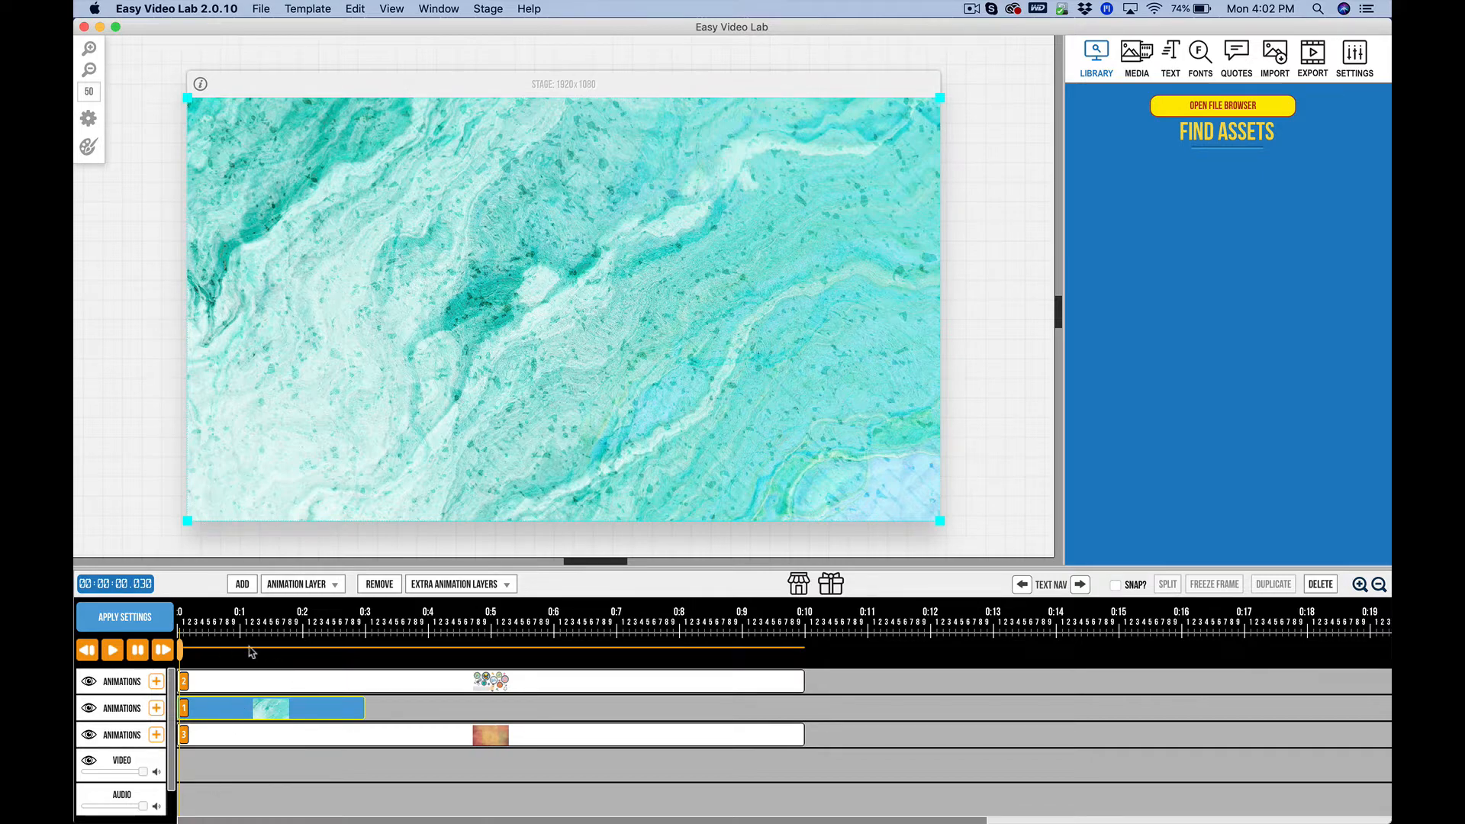
mouse_move(443, 692)
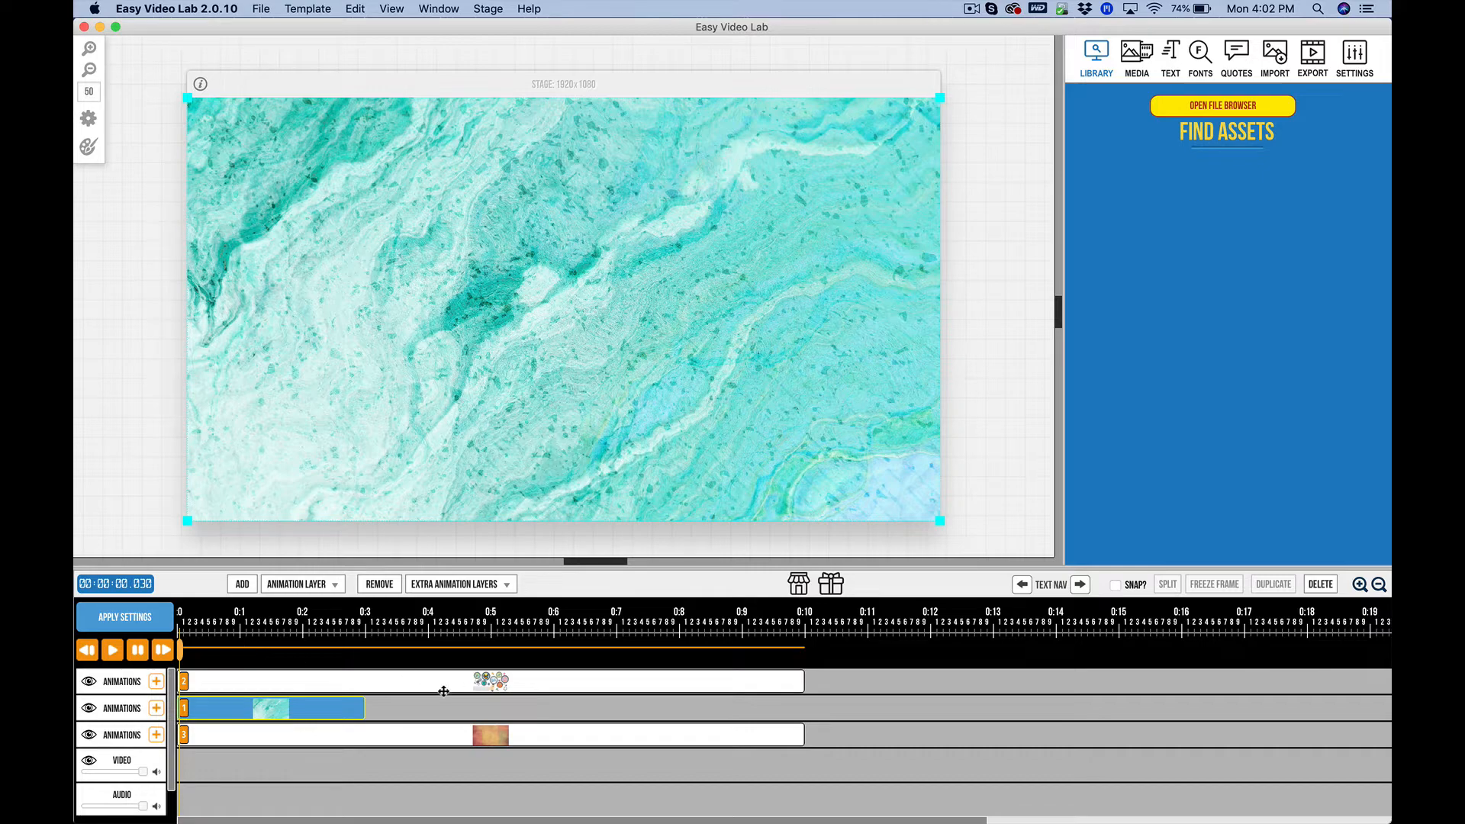
mouse_move(390, 647)
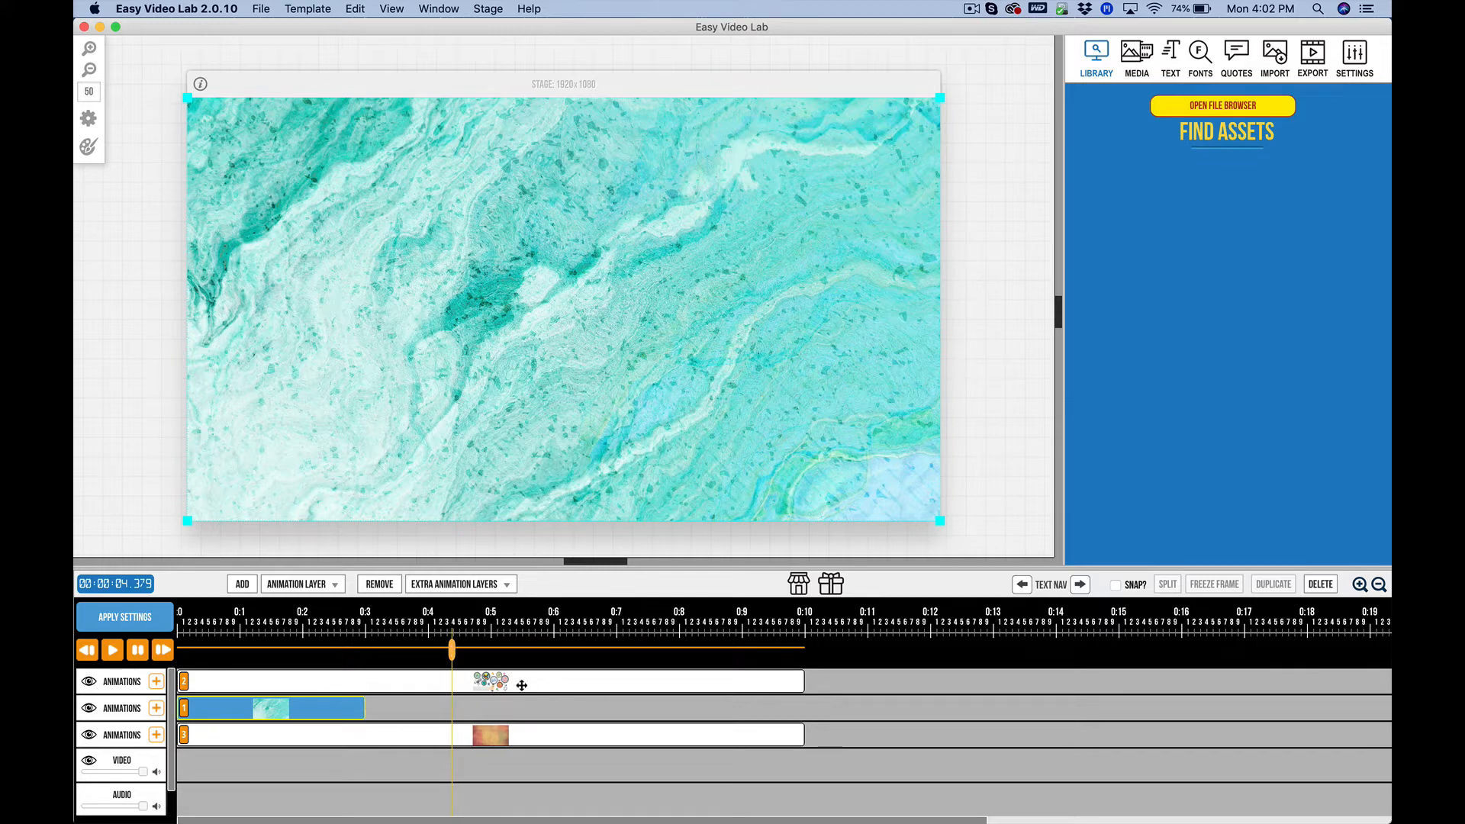
Show the Static Image settings (1920×1080, leave-on-stage enabled) for the marble background via Media
click(1136, 52)
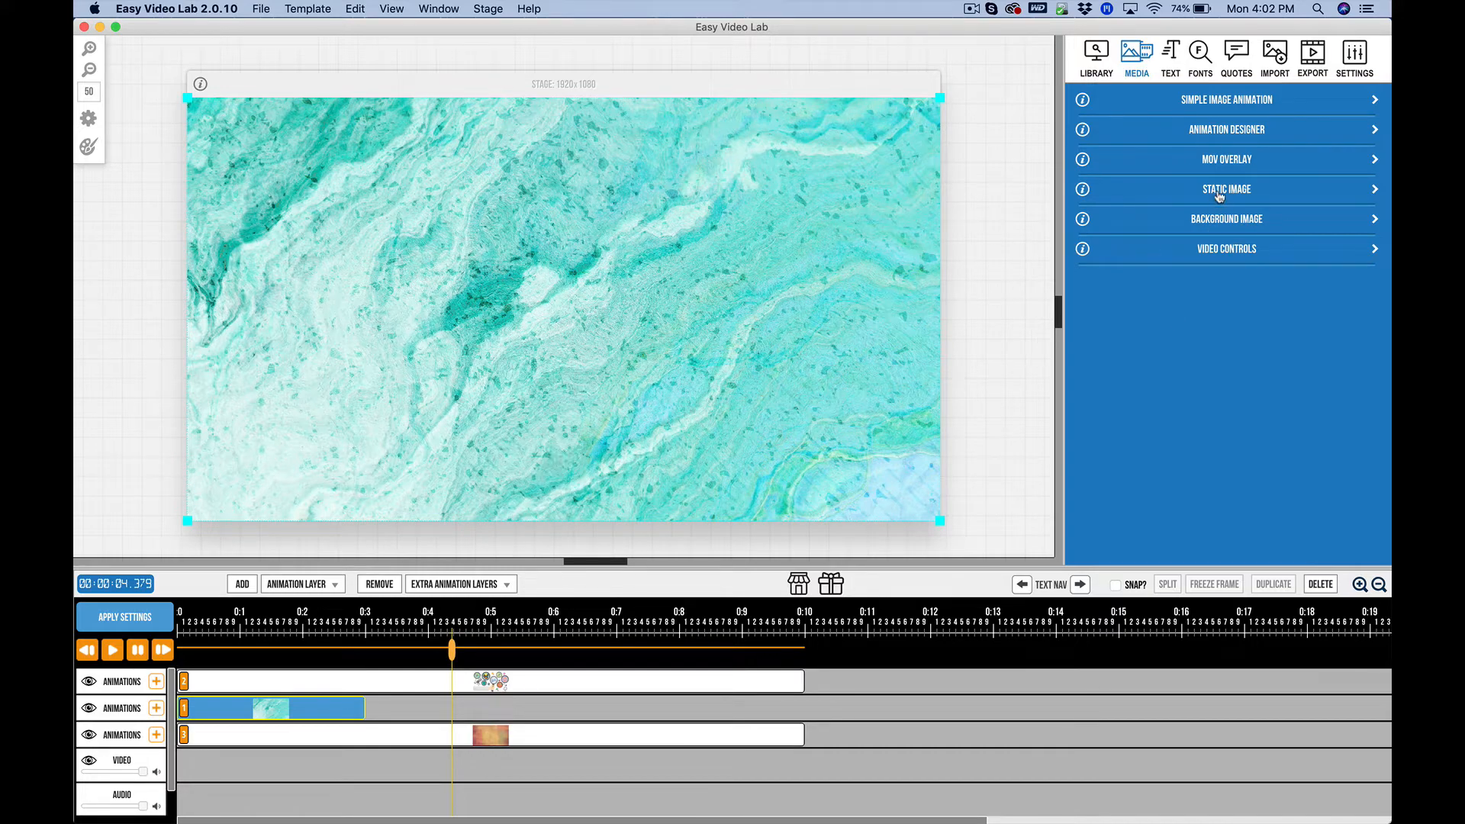
click(1227, 190)
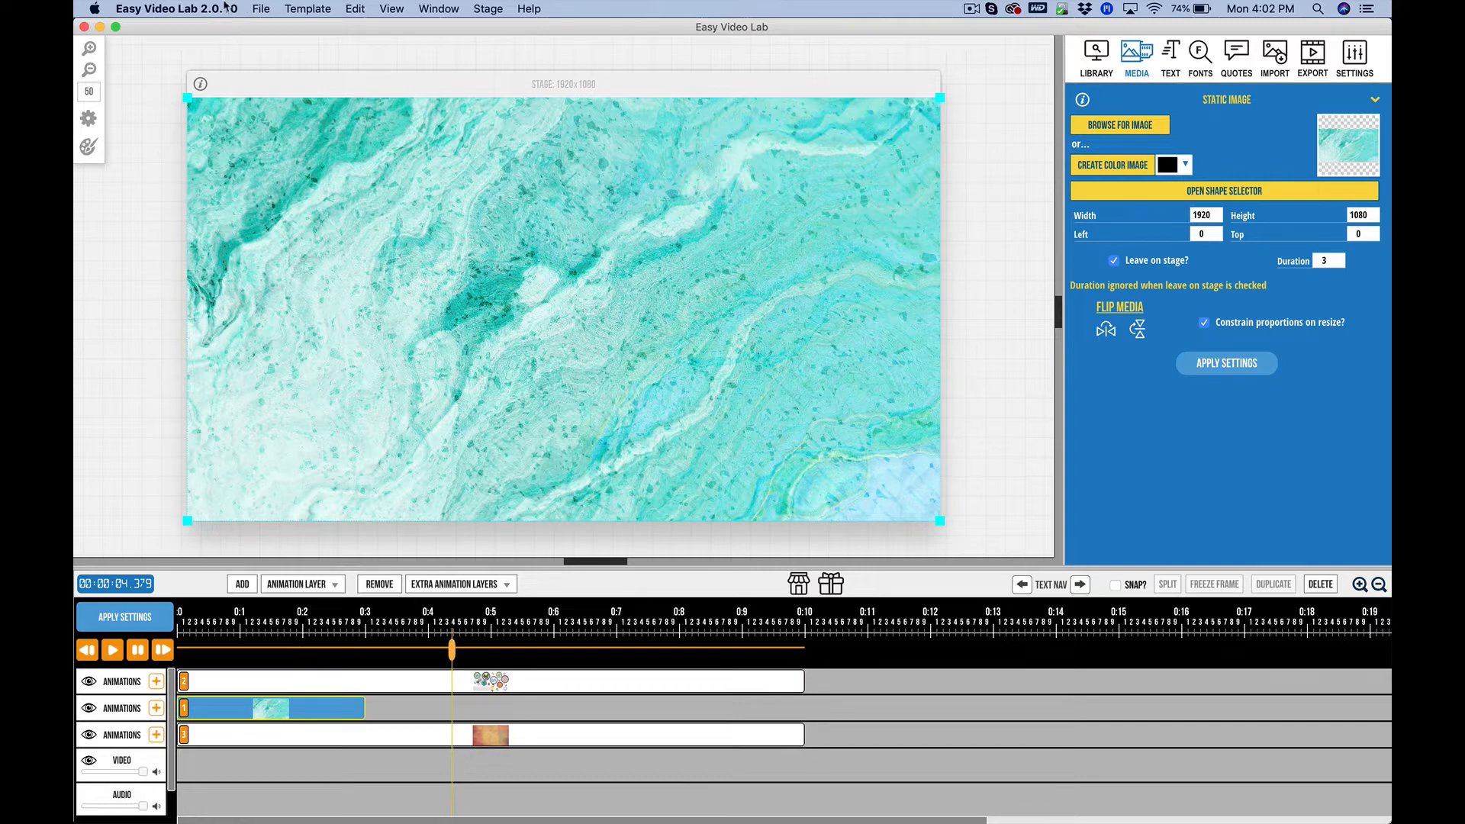
mouse_move(254, 34)
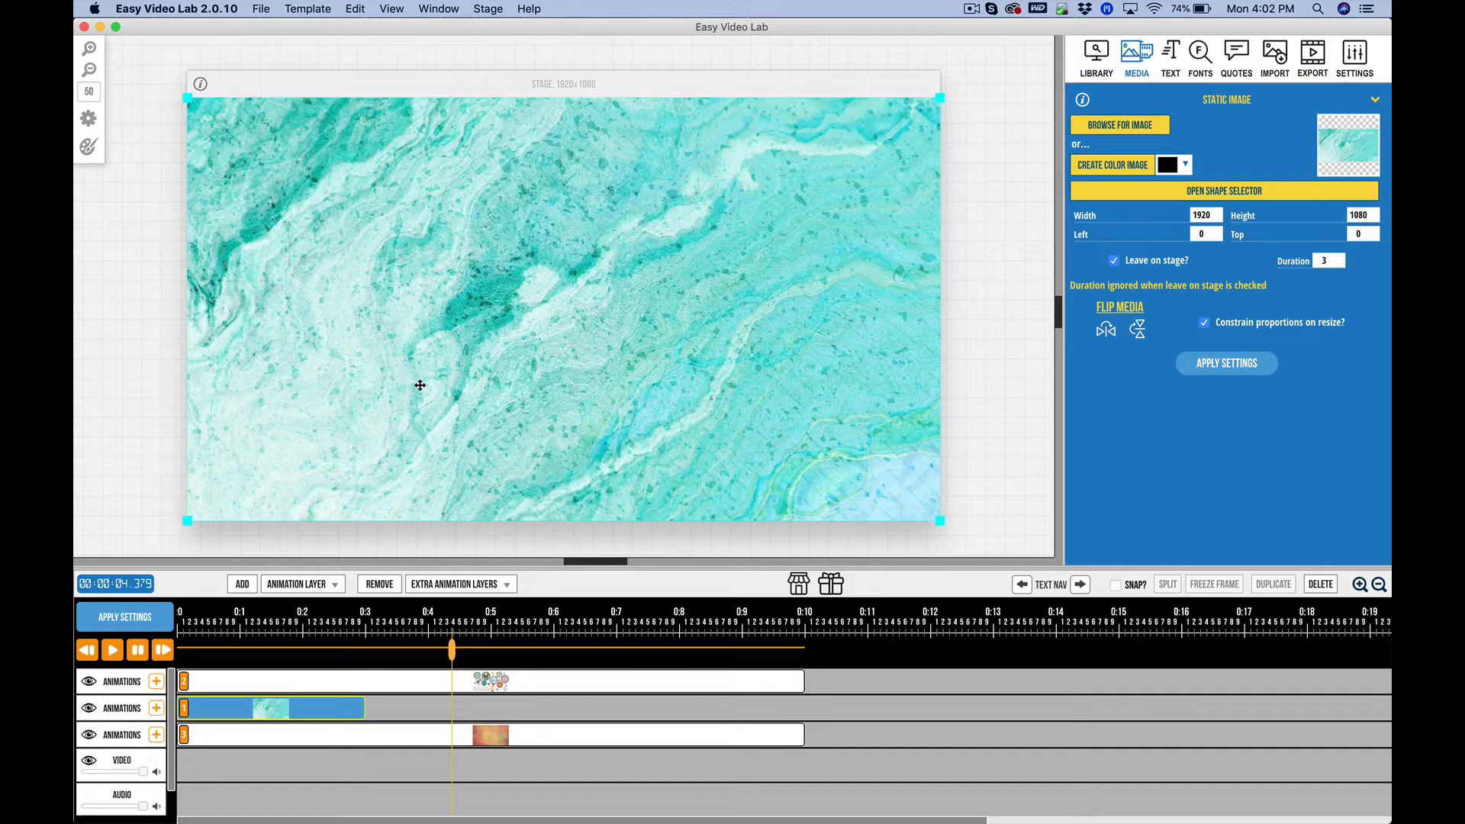
mouse_move(168, 531)
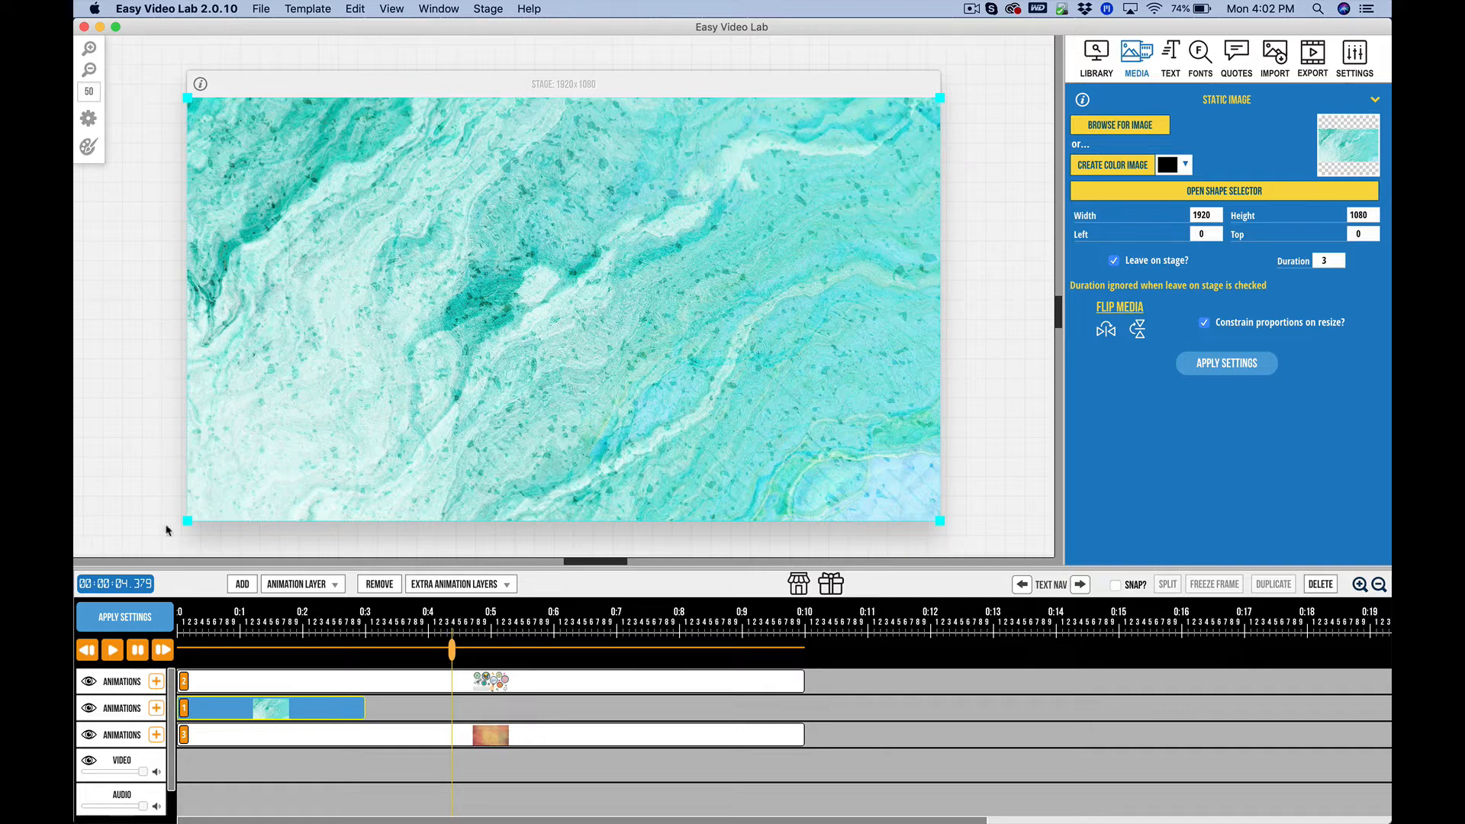
mouse_move(293, 692)
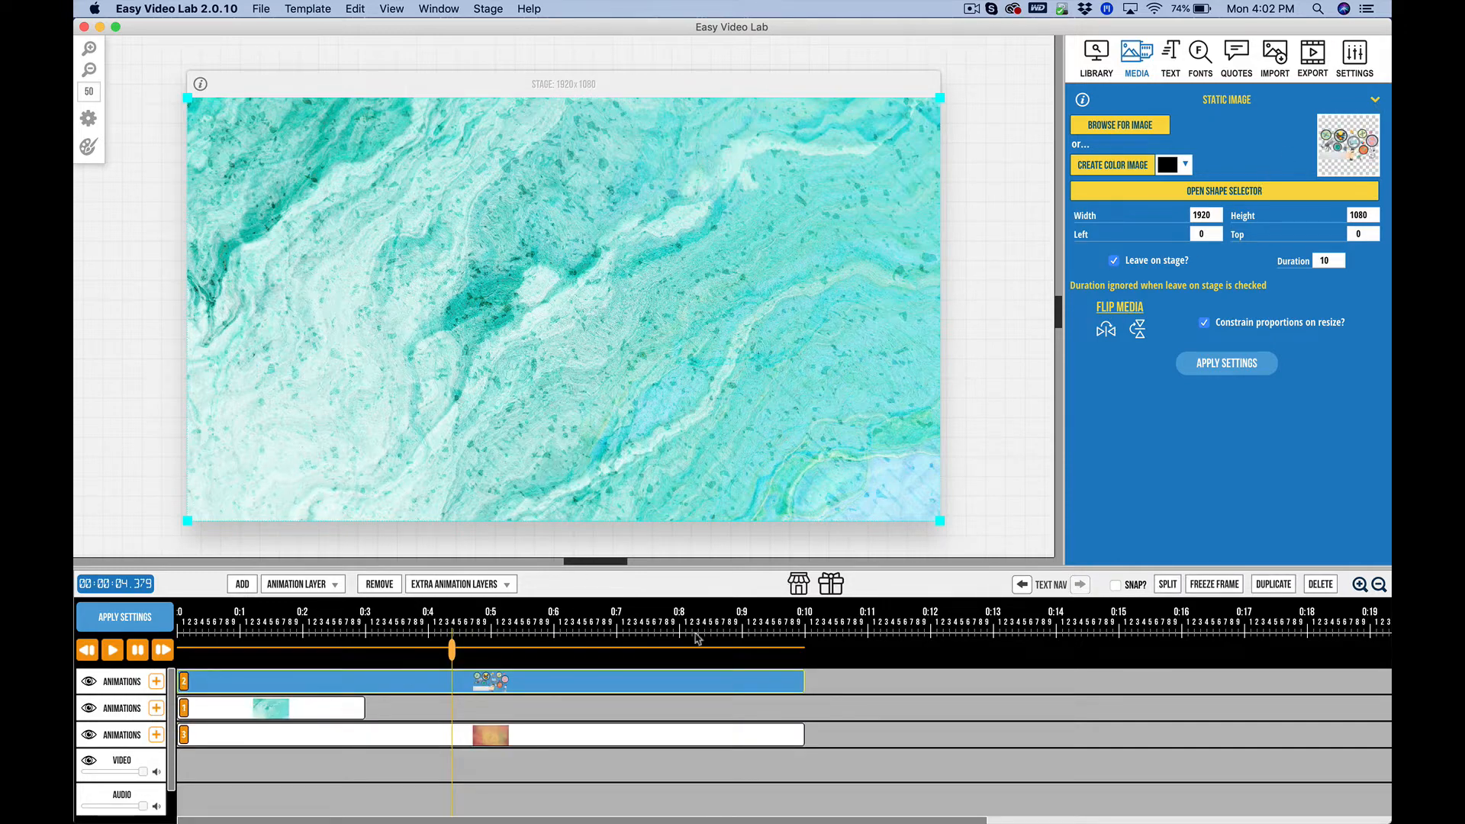
Turn off 'Leave on stage?' for the marble block and scrub to about 2.5 seconds to preview
click(272, 708)
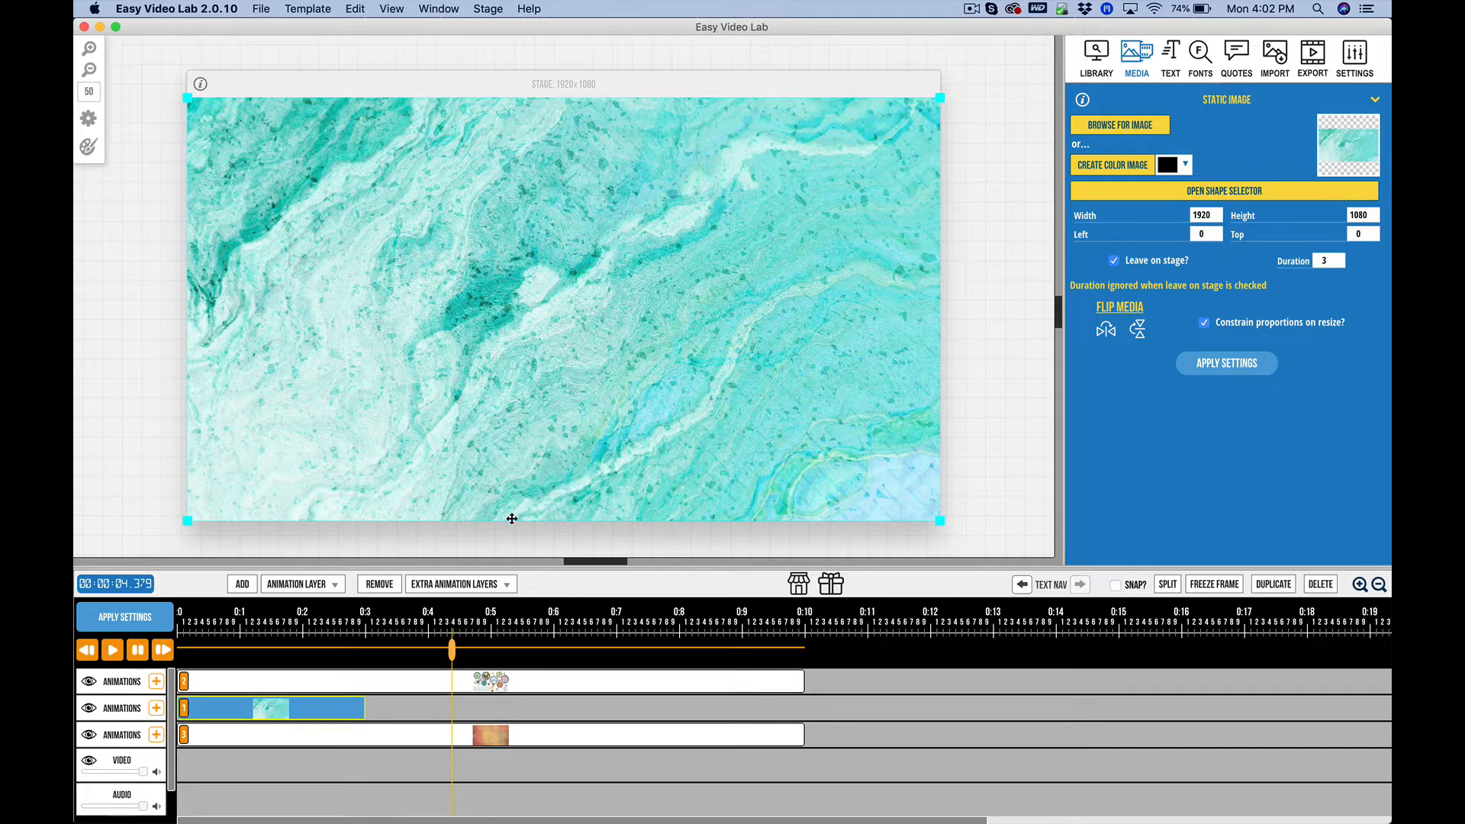
mouse_move(399, 674)
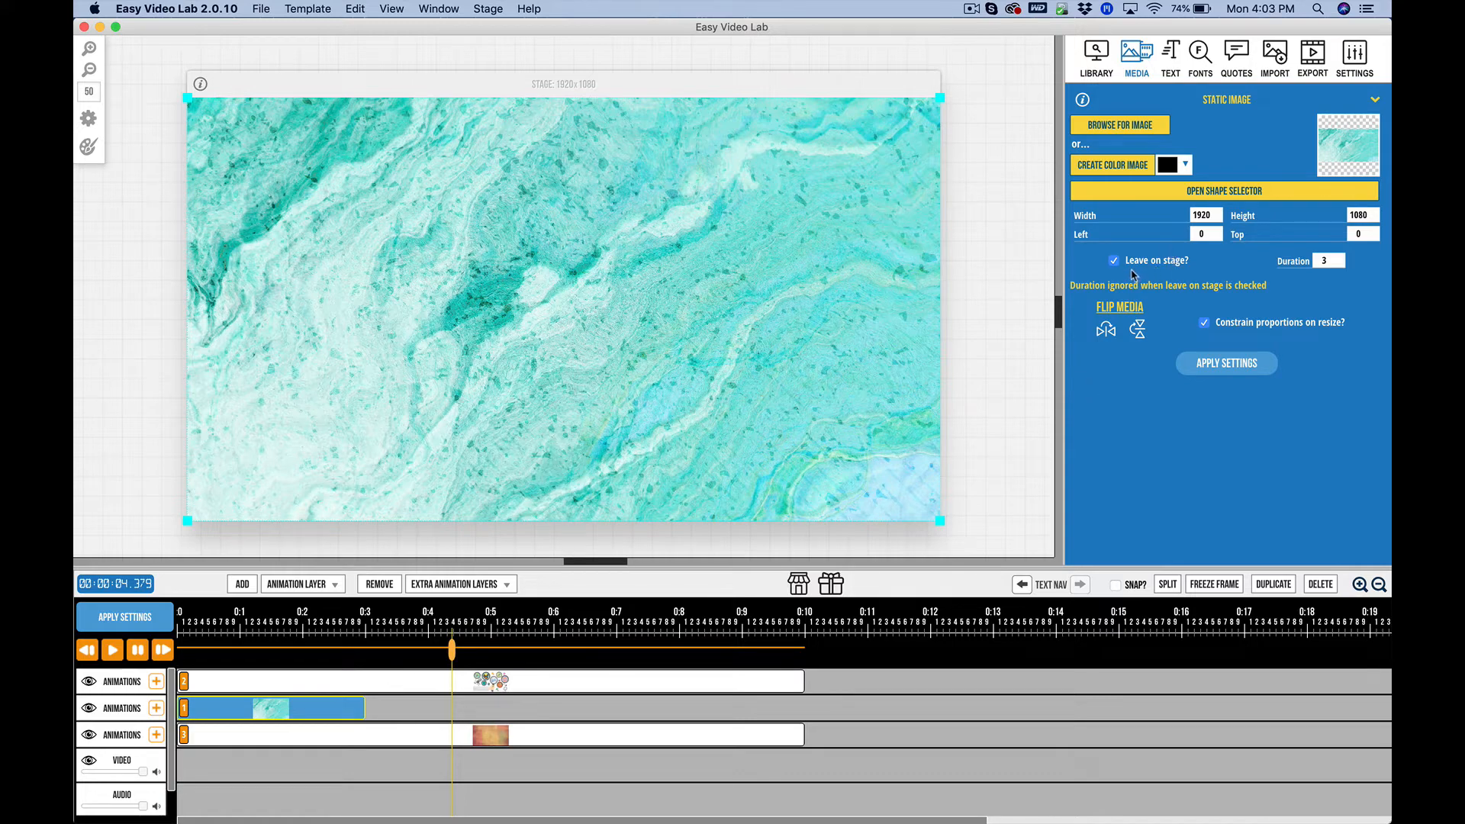
mouse_move(1118, 265)
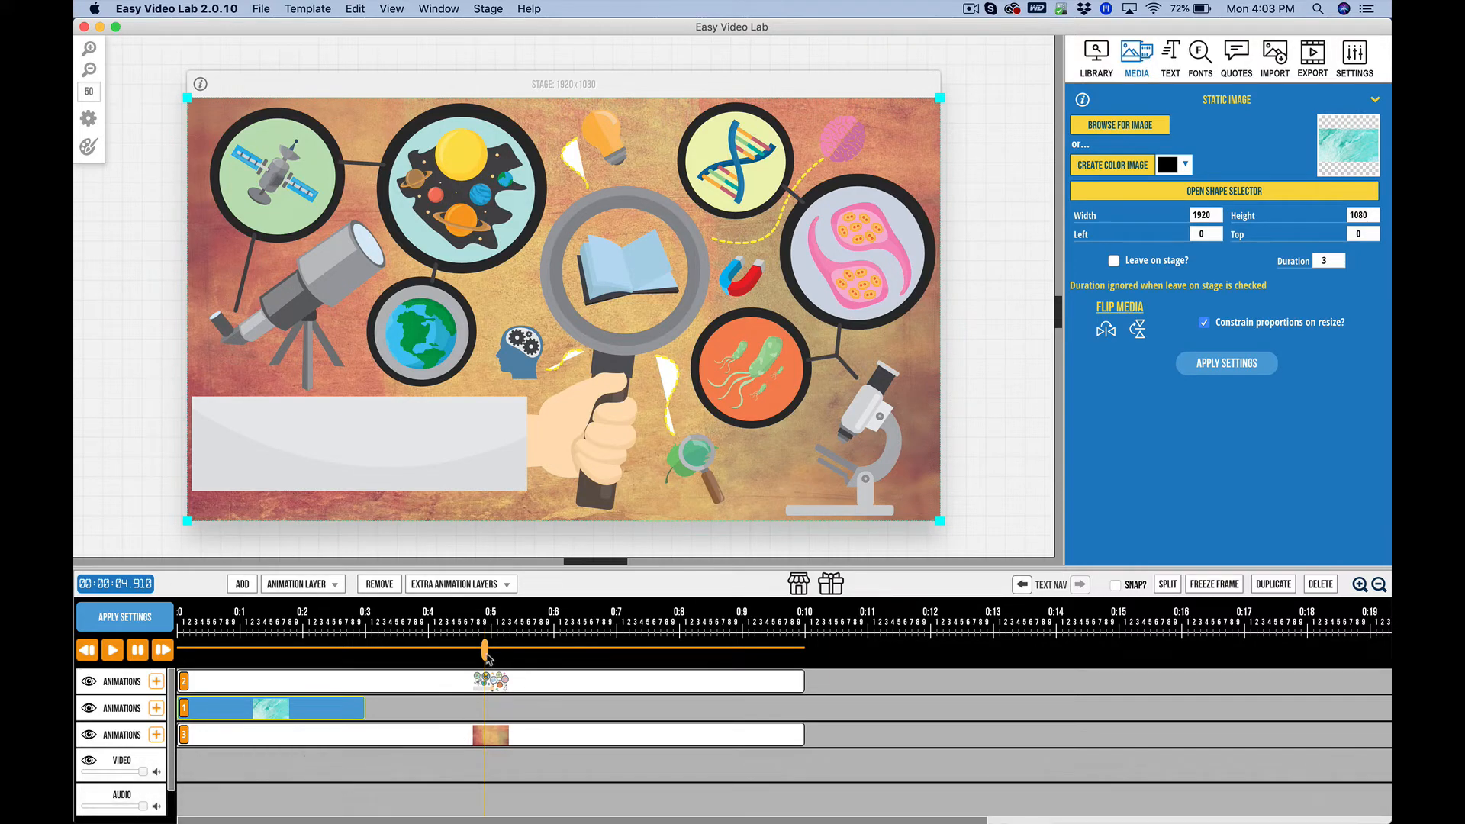
click(331, 650)
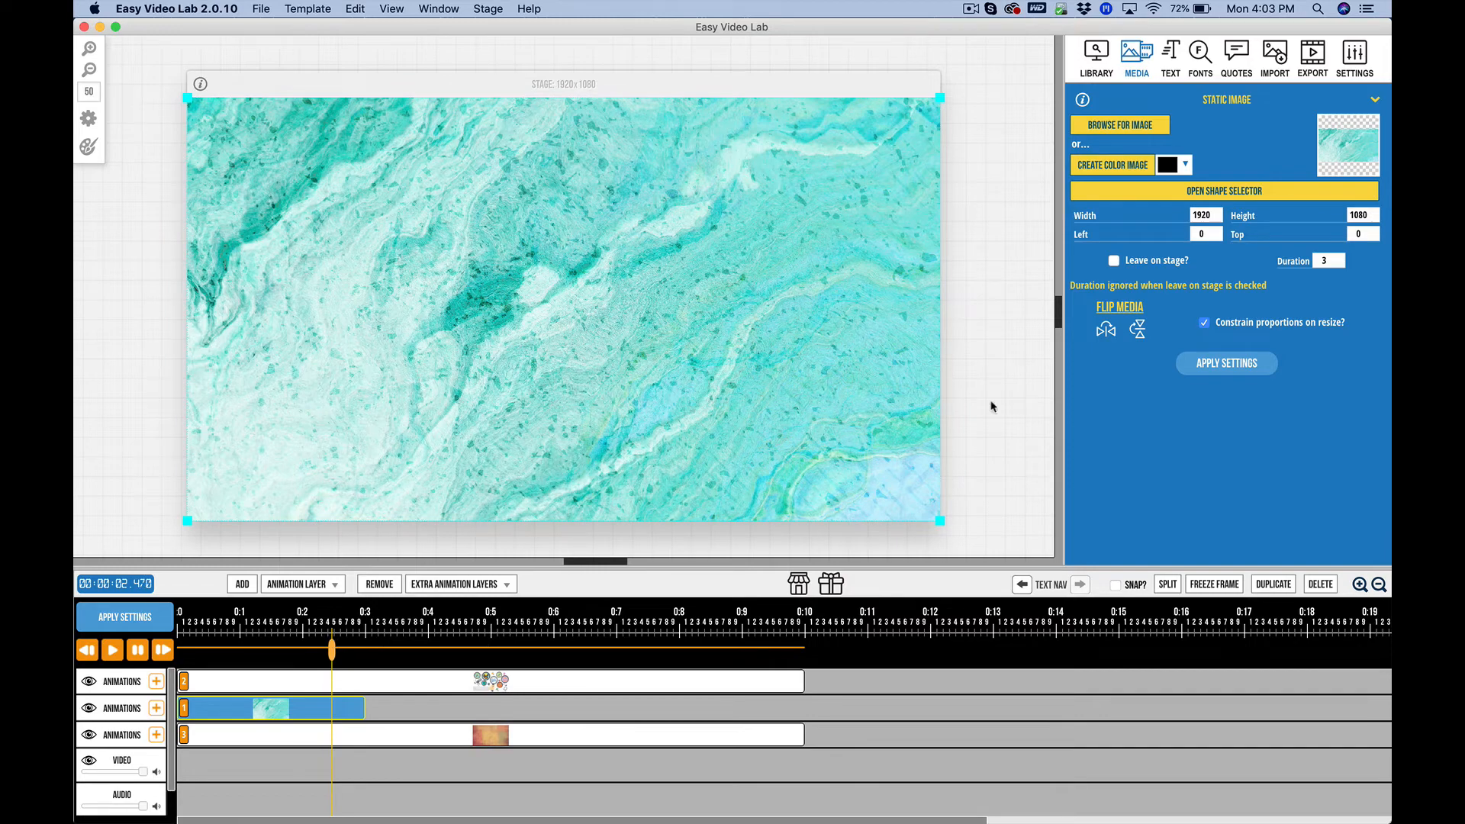
Re-enable 'Leave on stage?' and set the marble block's duration to 10, then 2 seconds
click(1114, 260)
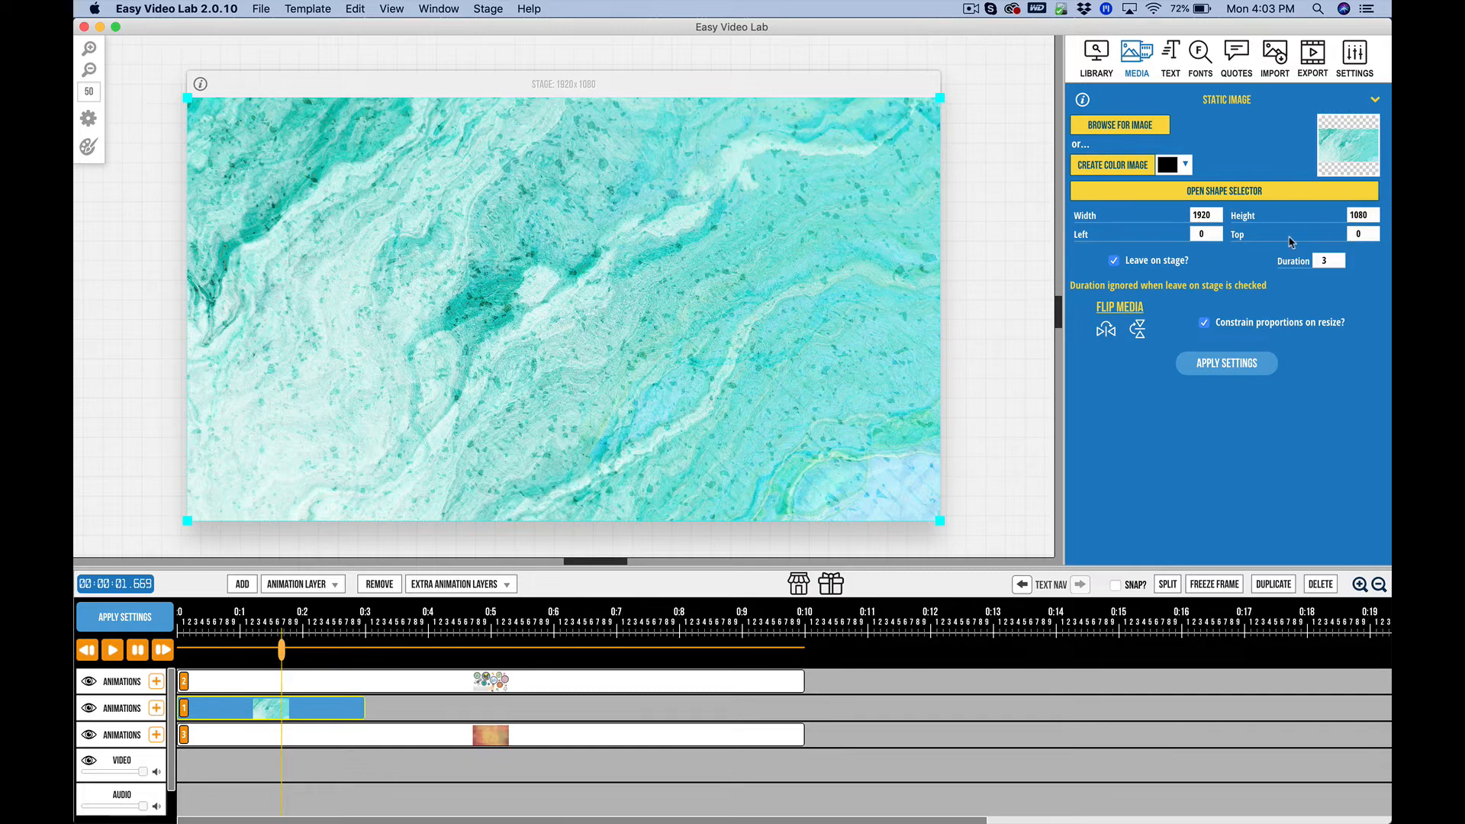
mouse_move(327, 679)
text(10)
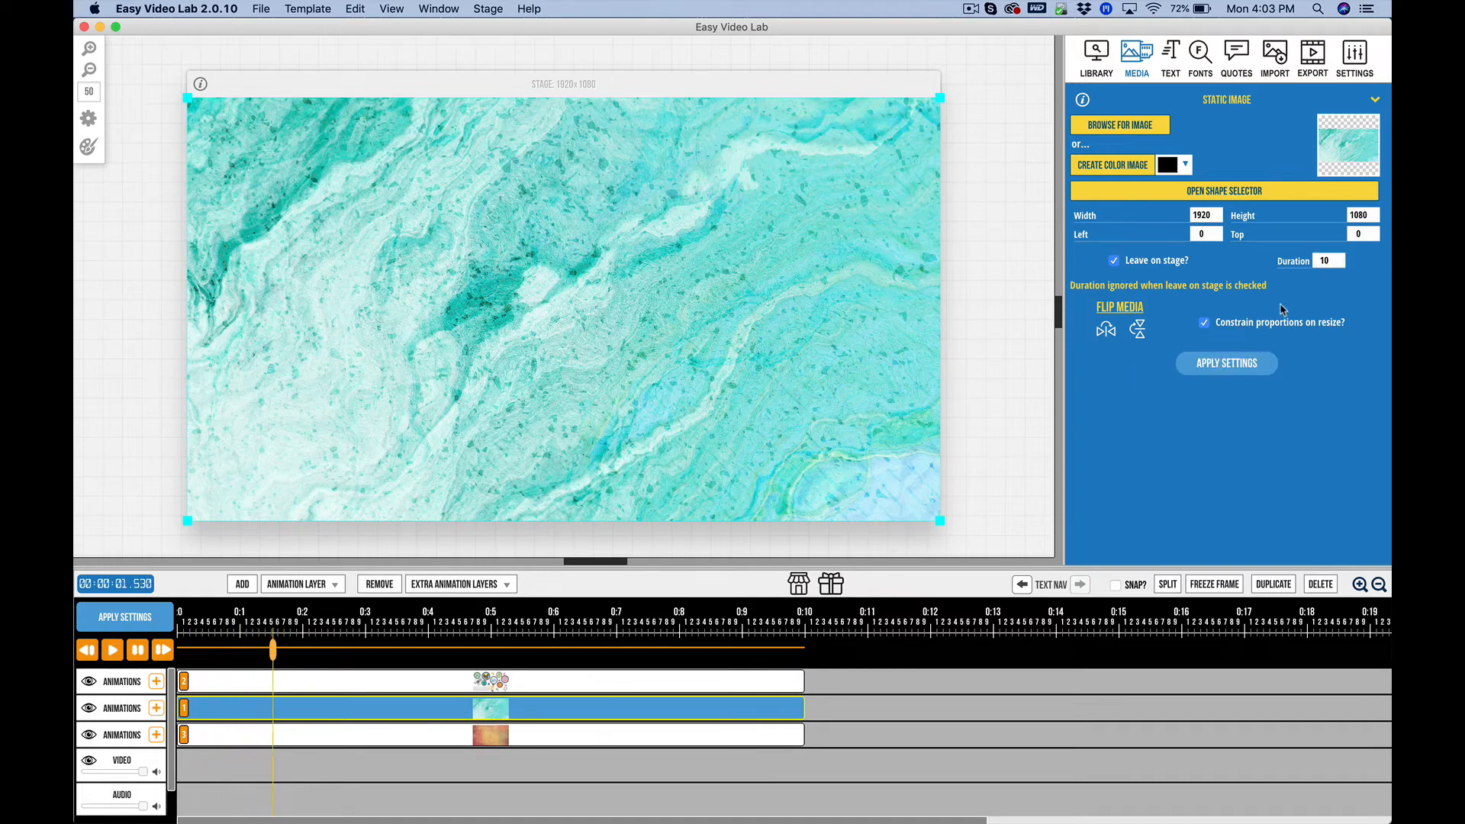
click(1326, 260)
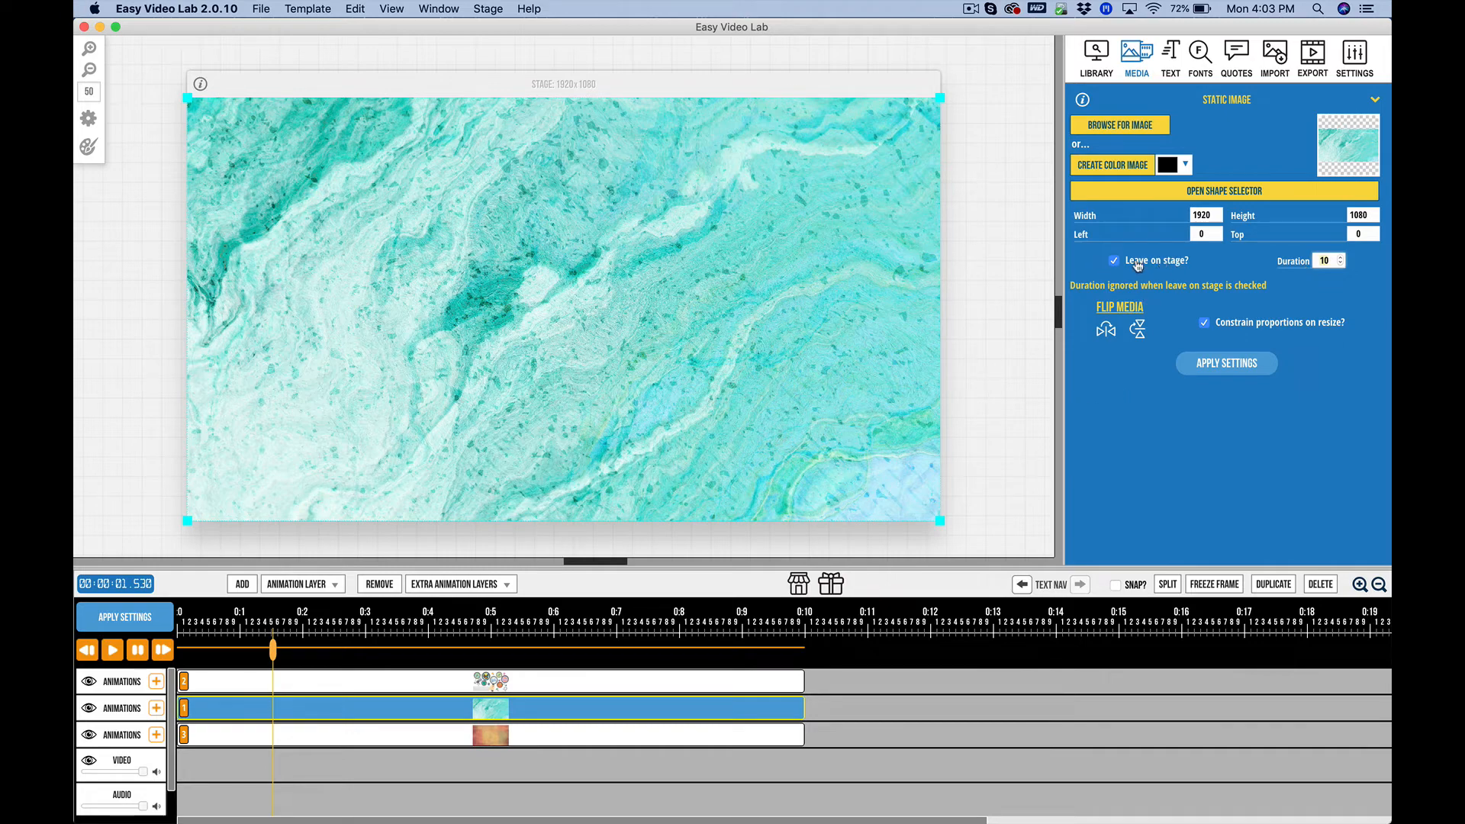
mouse_move(1276, 290)
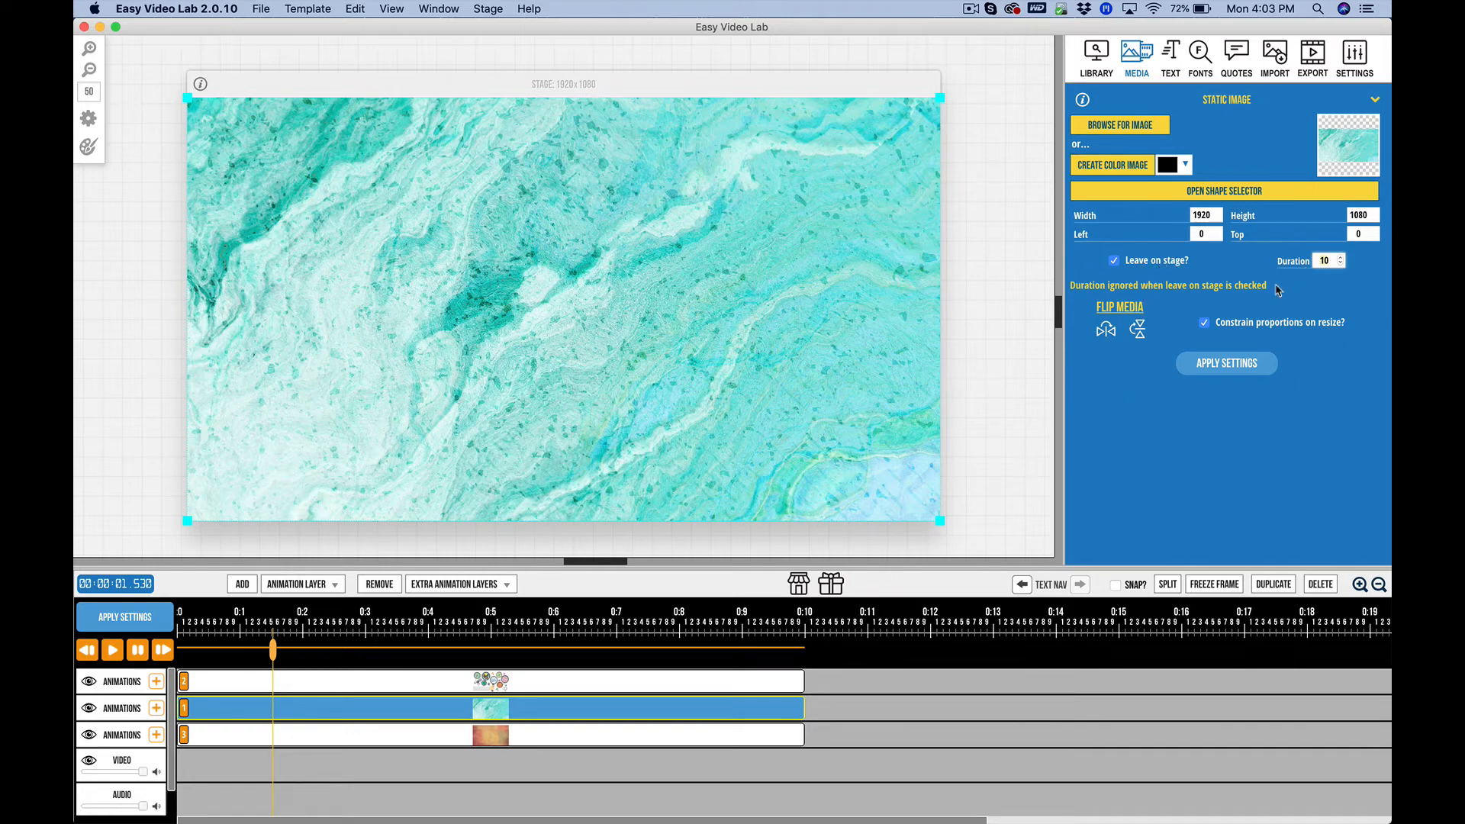
mouse_move(655, 478)
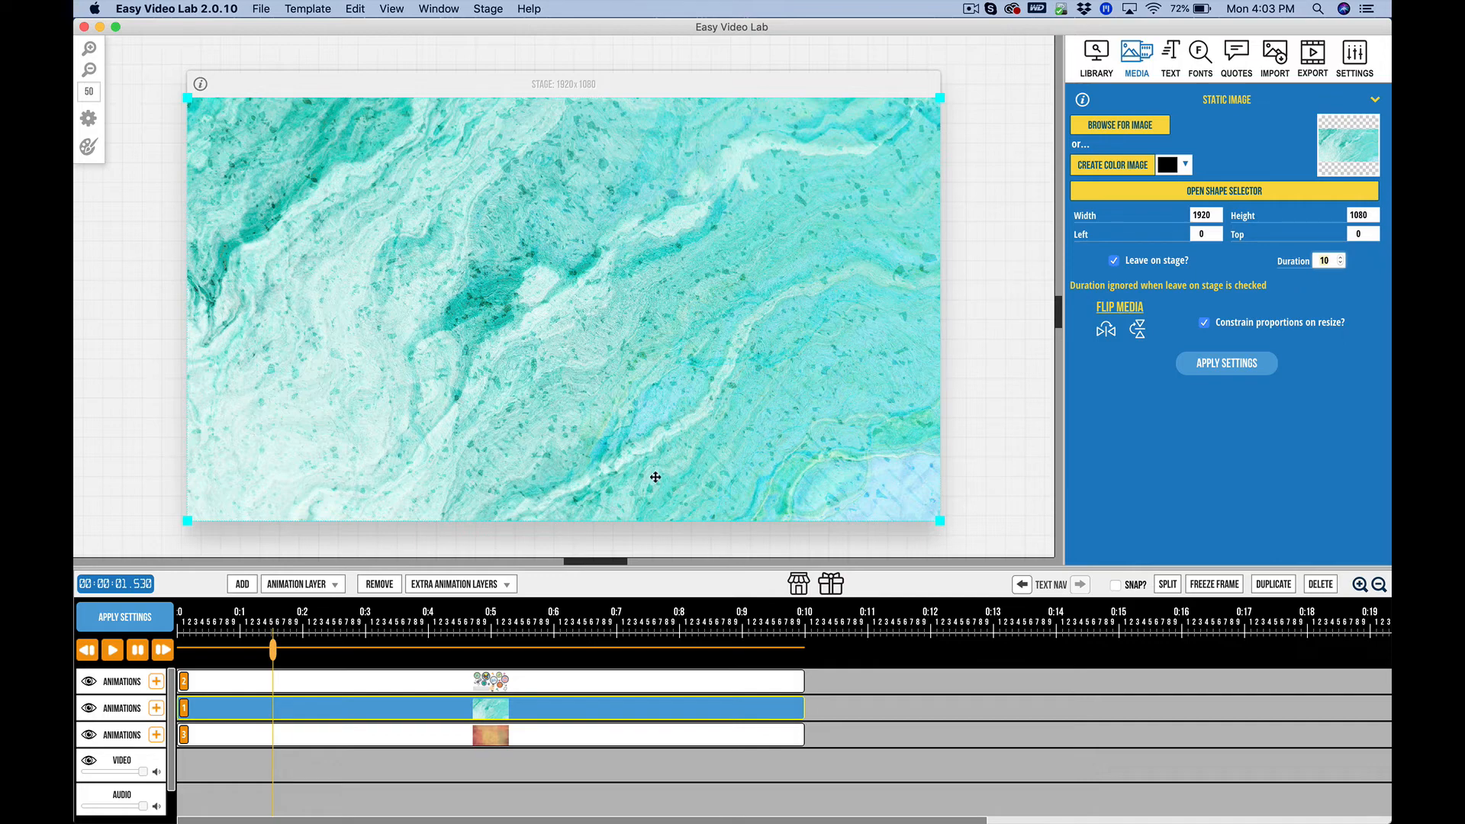
mouse_move(1371, 354)
text(2)
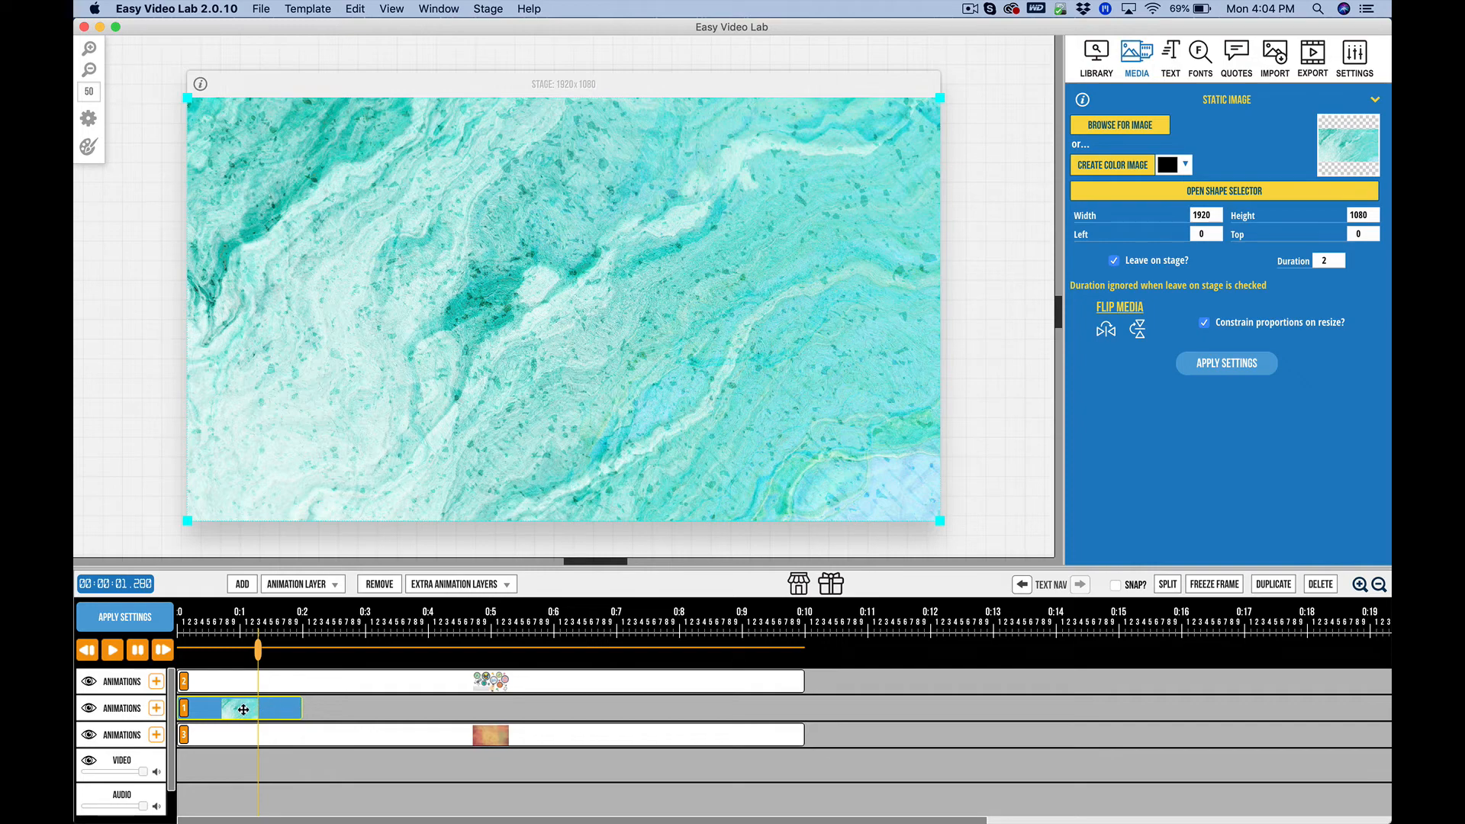
mouse_move(241, 710)
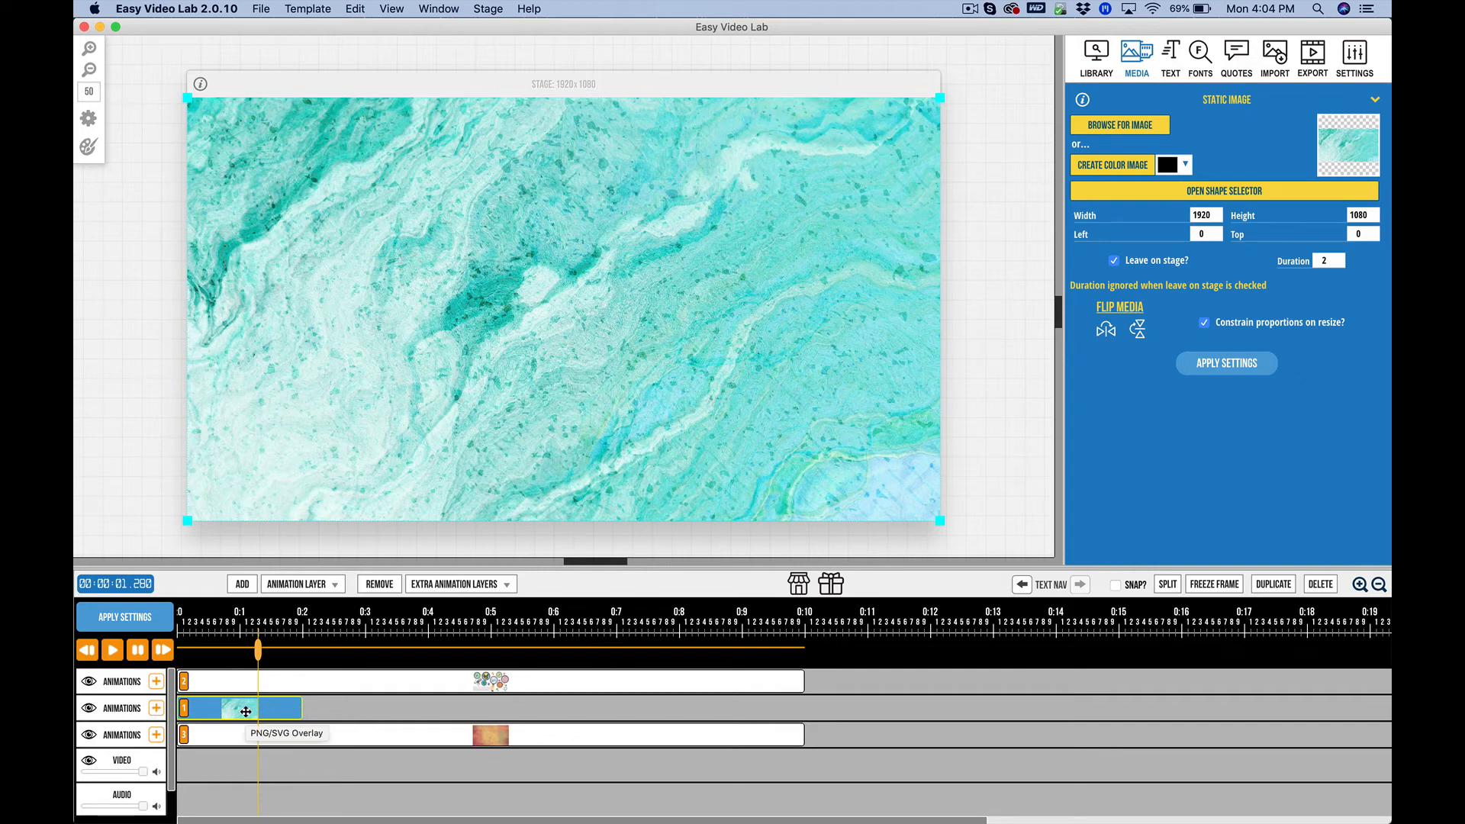
mouse_move(536, 719)
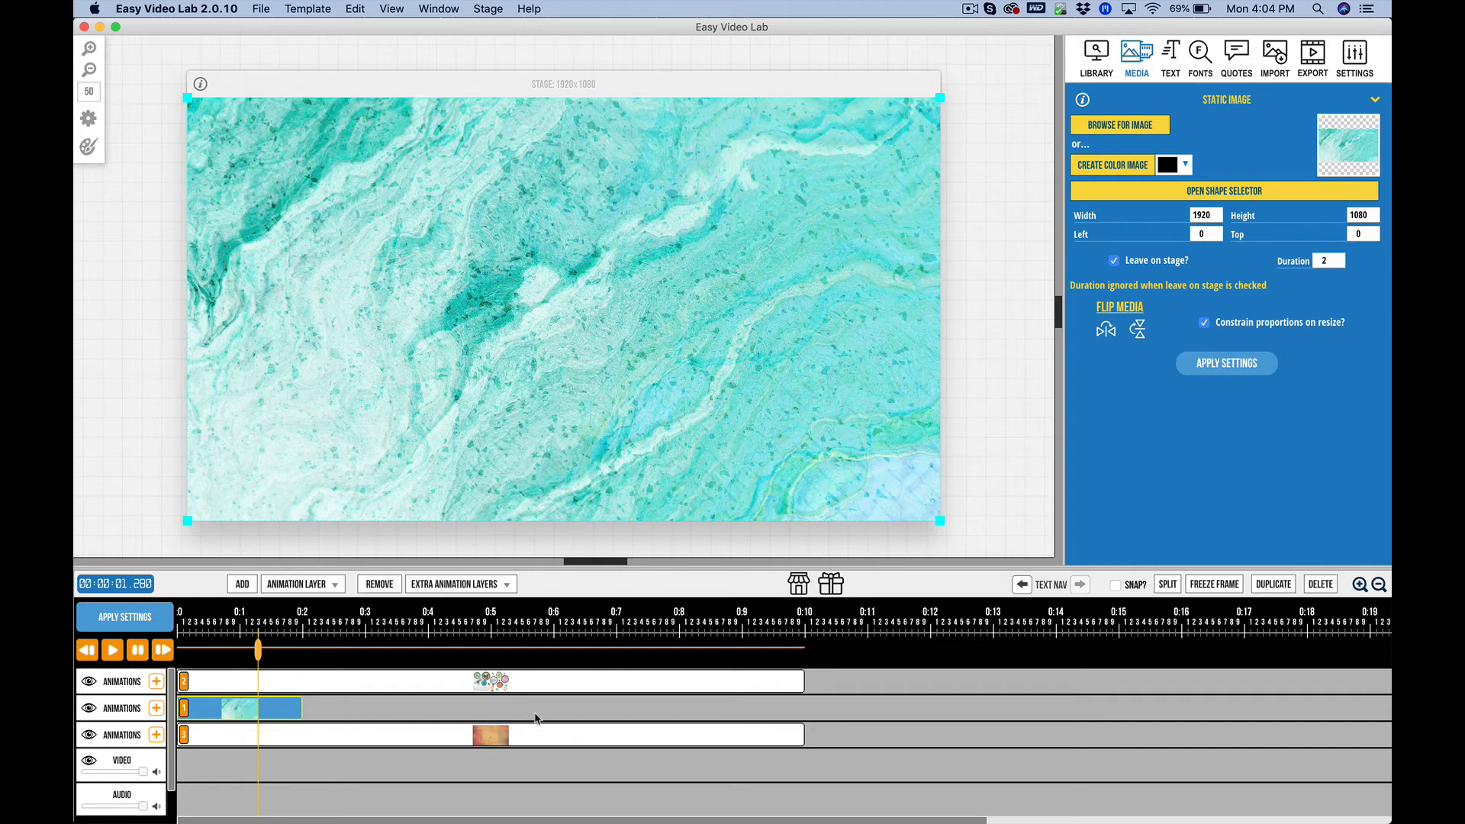
mouse_move(551, 559)
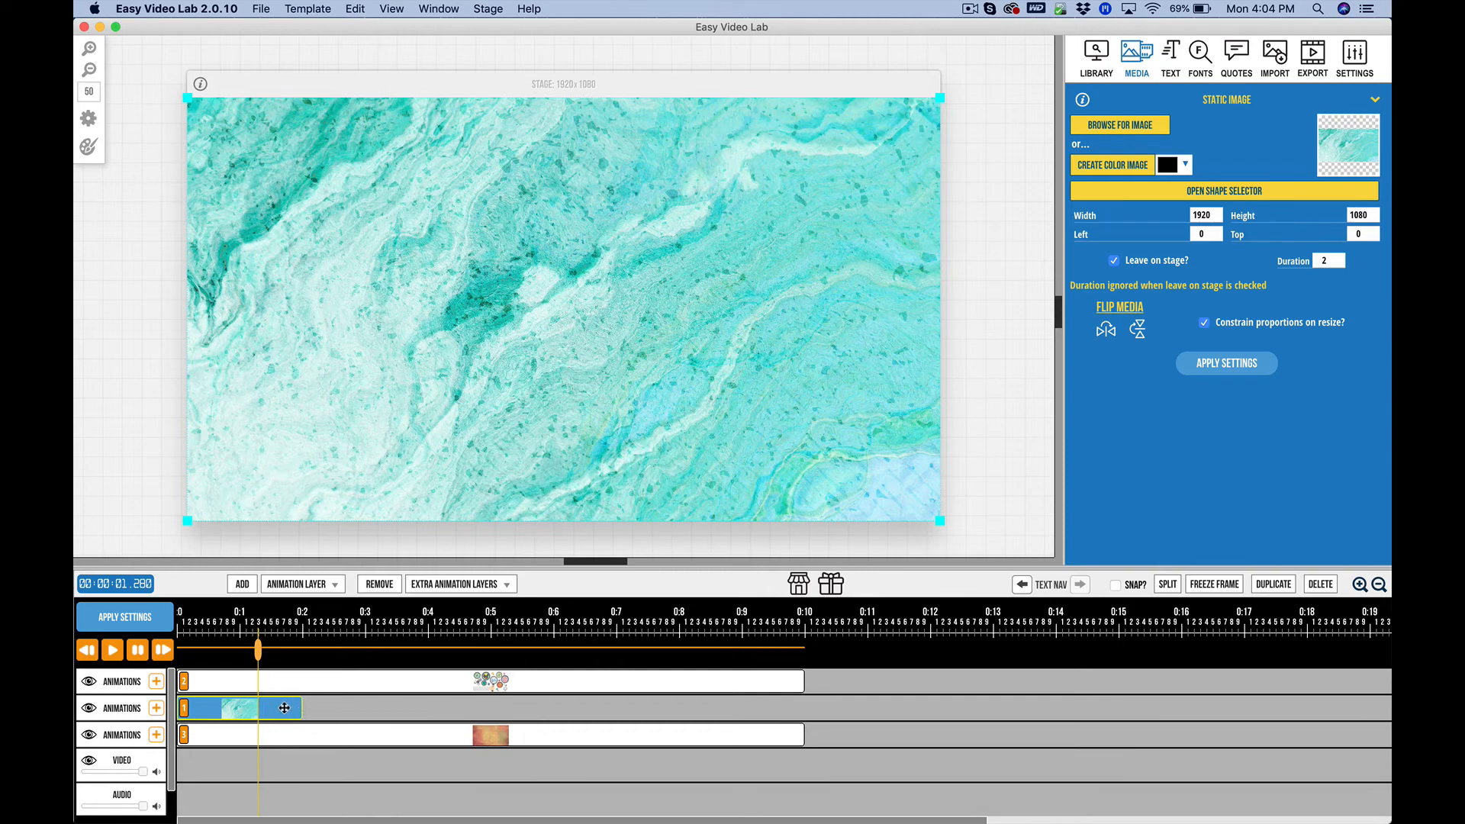
Move the marble block UP in Stacking Order via the gear settings, confirming 2-second net time
right_click(282, 708)
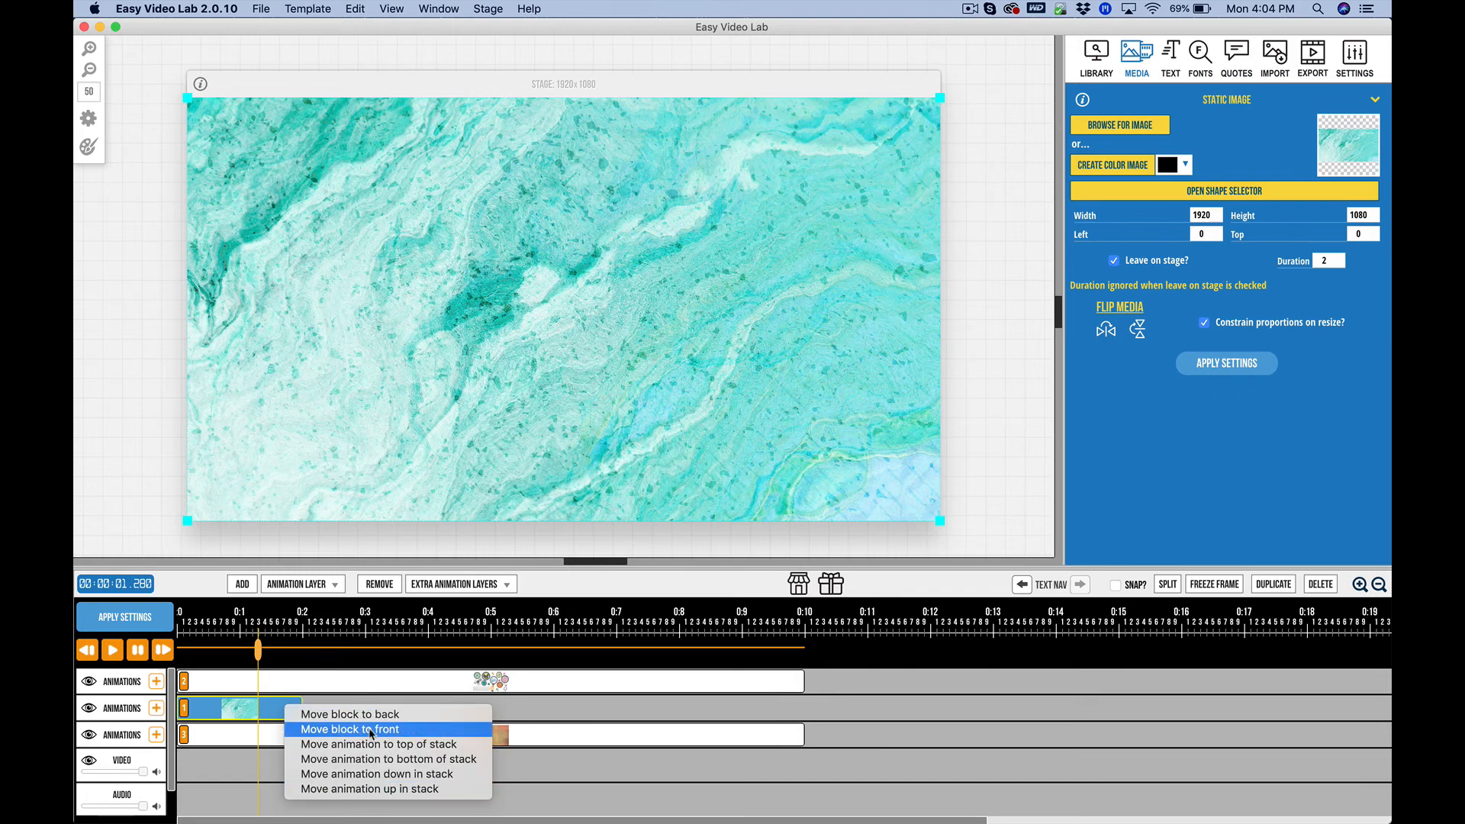
mouse_move(382, 745)
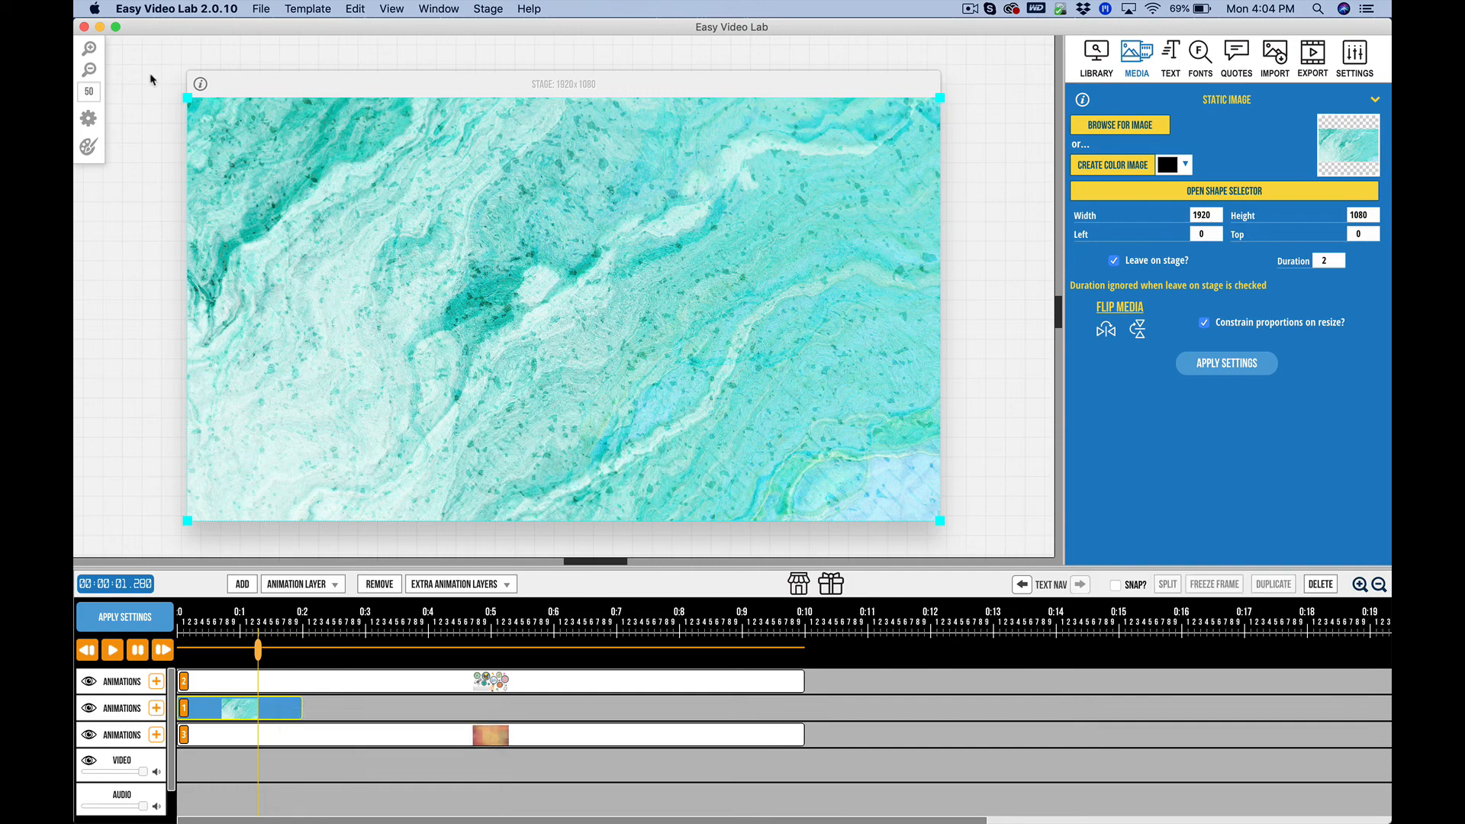
click(89, 119)
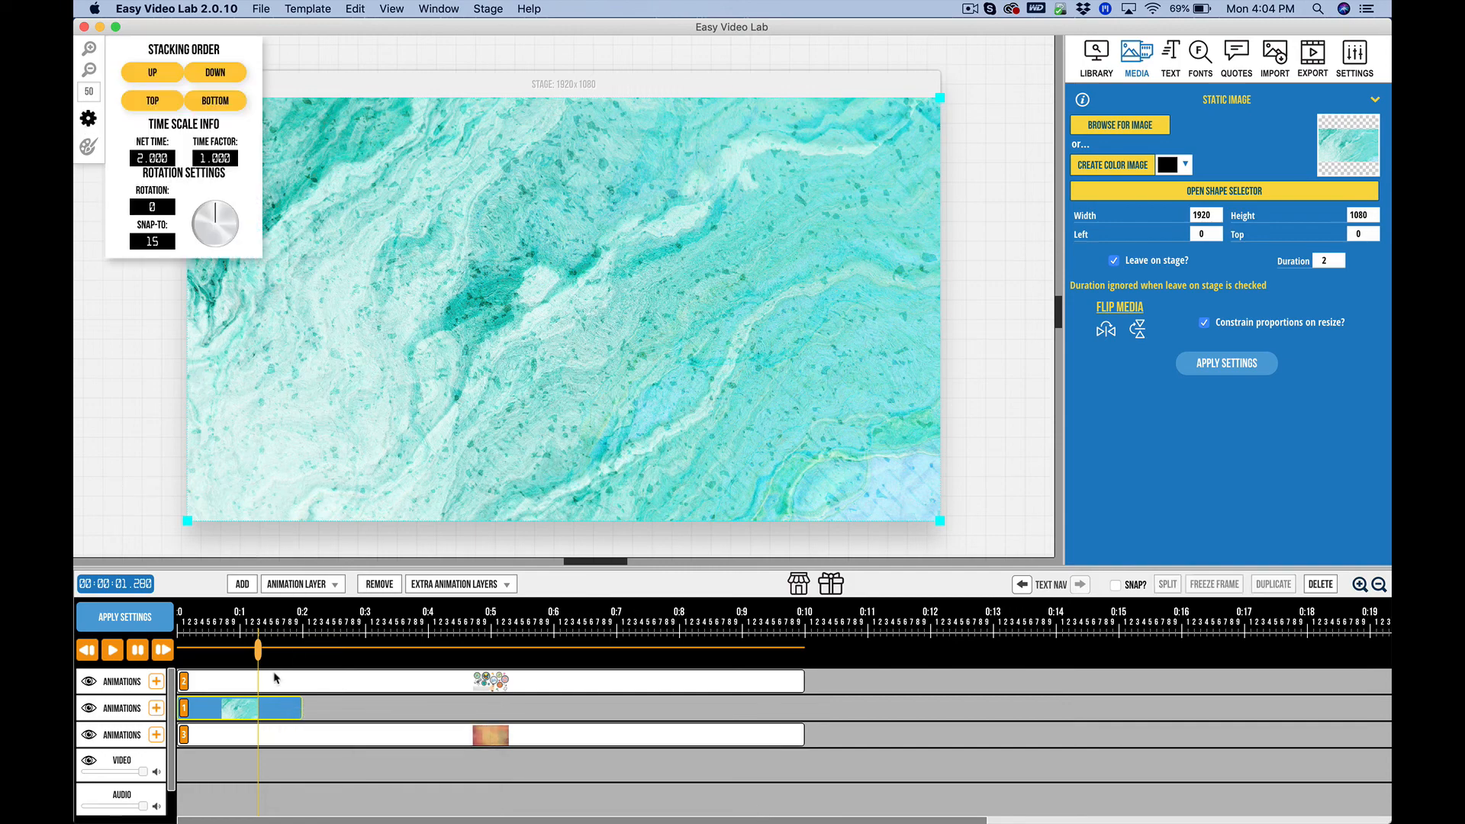
click(149, 72)
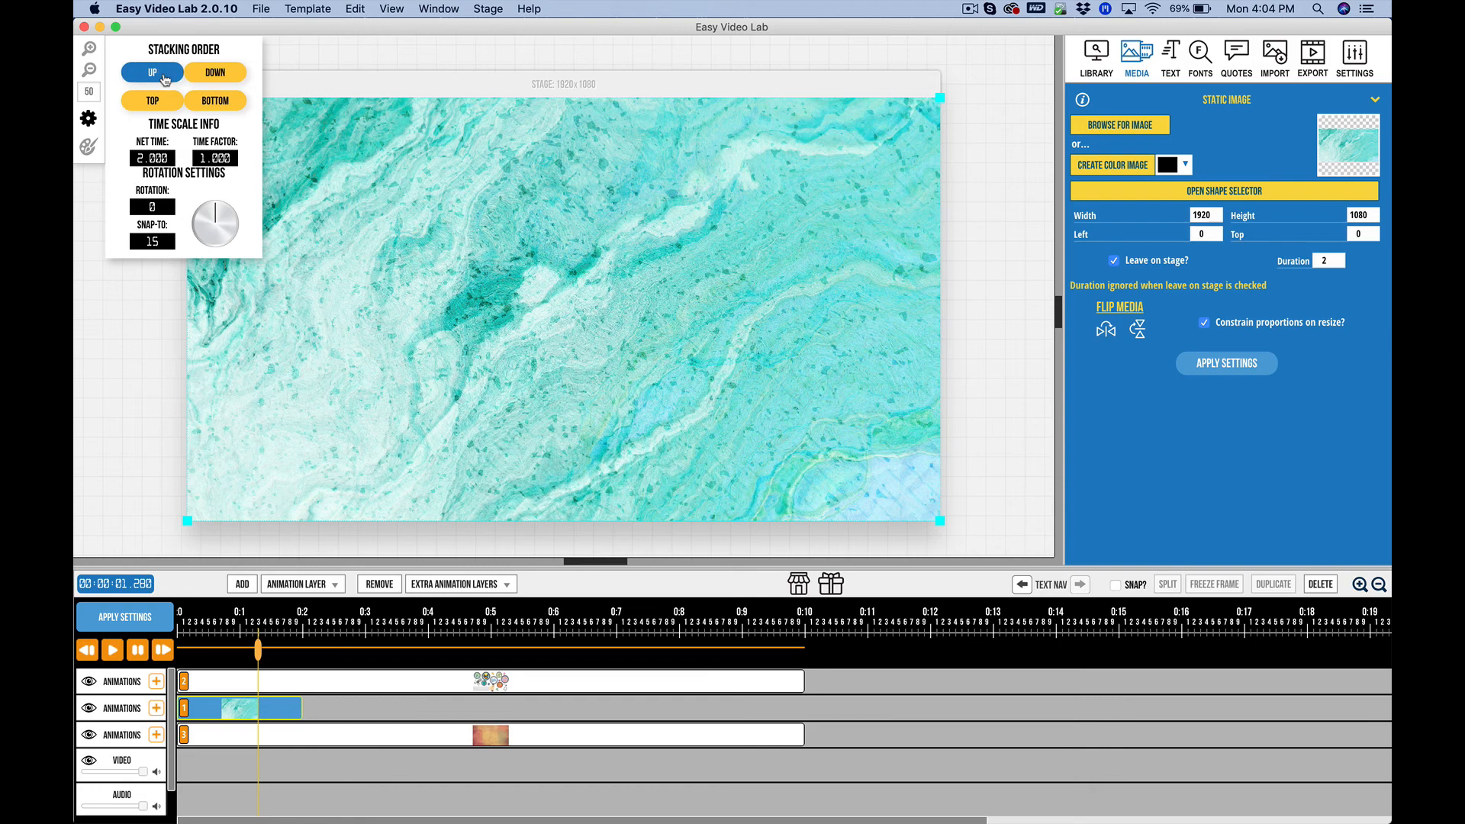